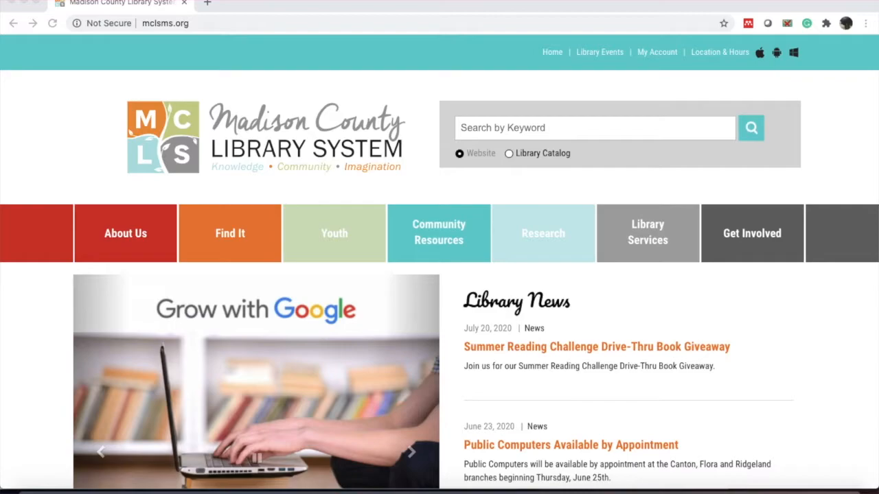
- Reach the Digital Collection section and launch the library's OverDrive site in a new tab
scroll(down, 3)
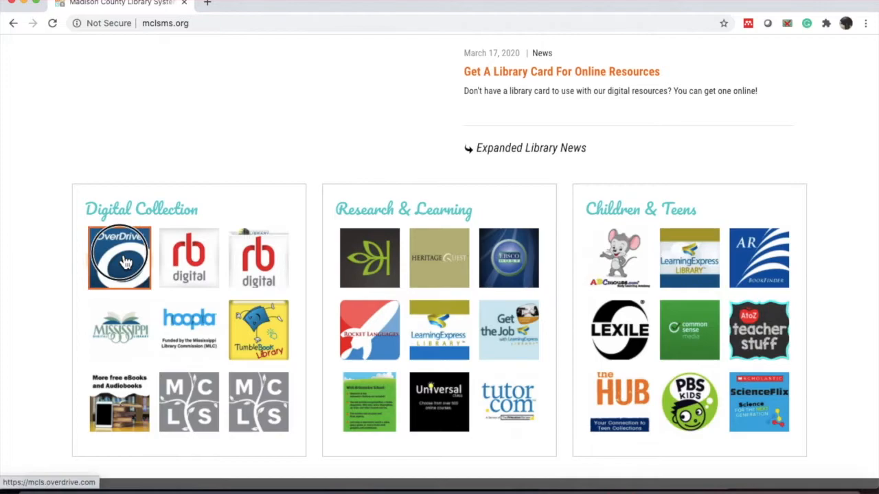
click(119, 258)
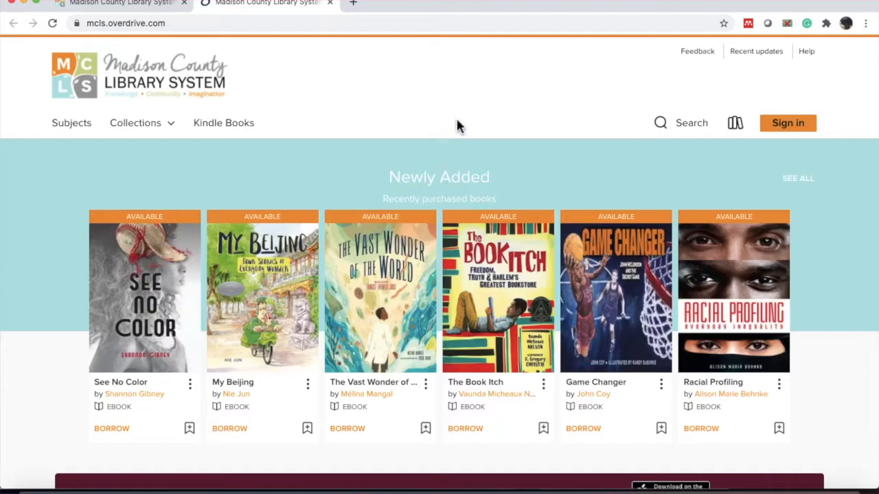
- Sign in to the library account using a mobile number and land back on newly added titles
click(788, 124)
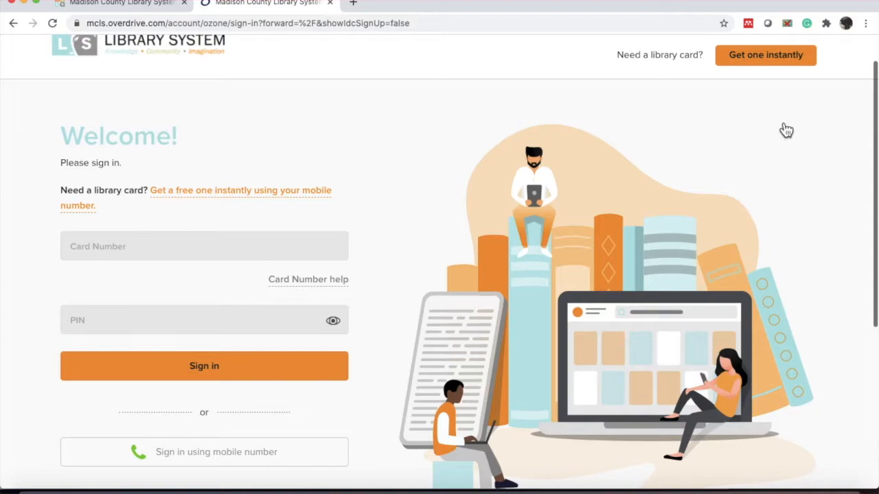
mouse_move(370, 203)
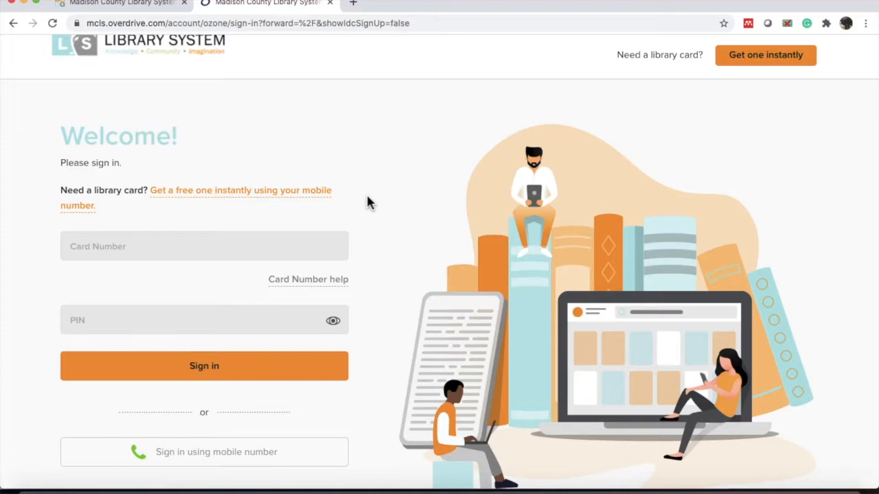
mouse_move(248, 460)
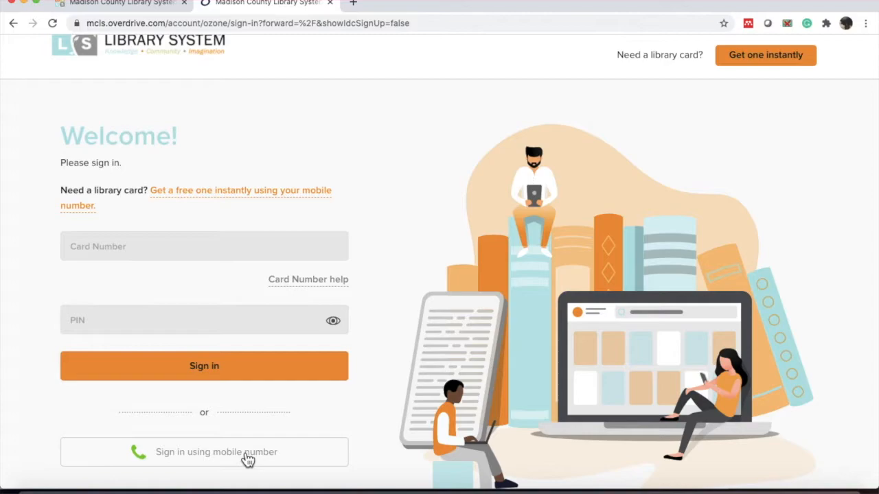
click(216, 452)
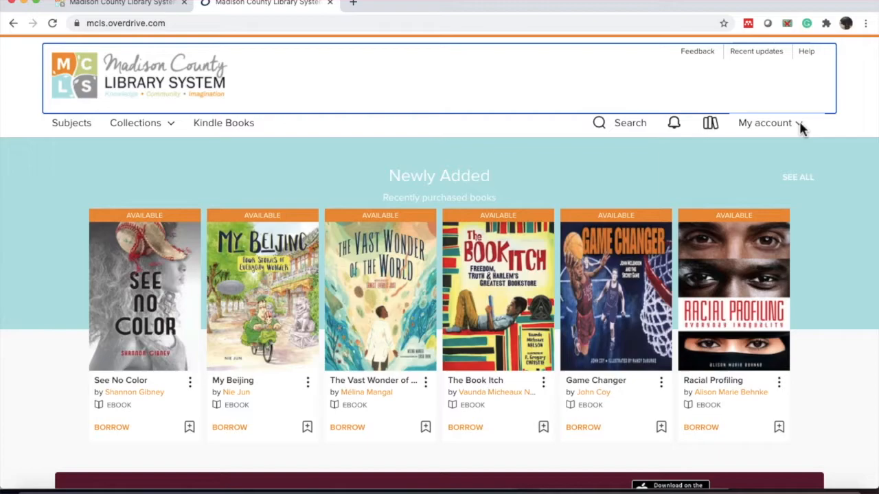
- Reach the account Settings page from the My account menu
click(763, 124)
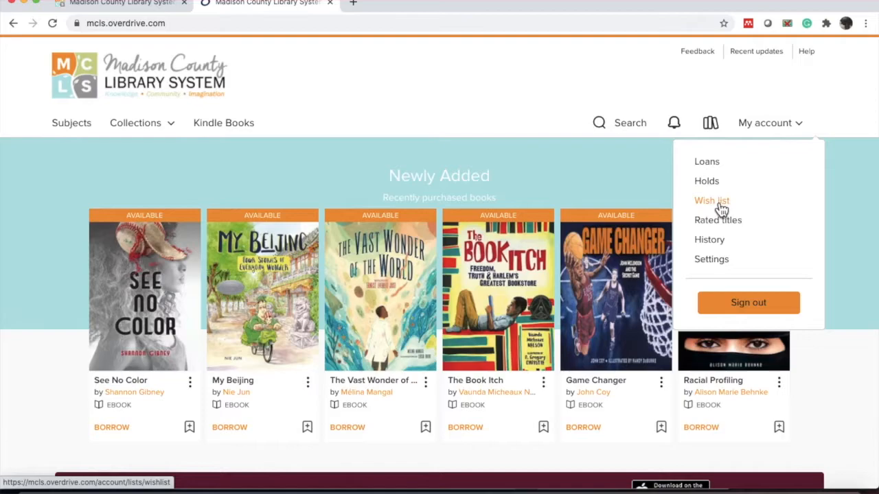
click(712, 201)
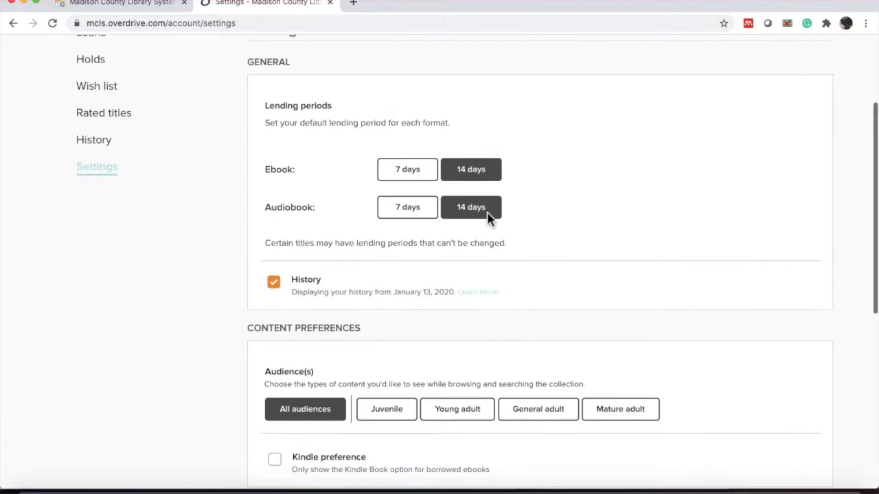
mouse_move(401, 144)
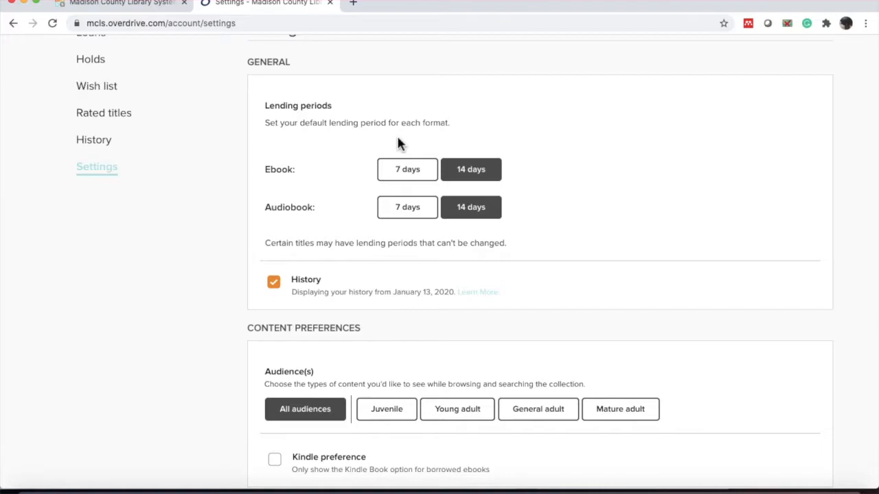
- Review lending period, content and display preferences, then go to the Loans page
scroll(down, 3)
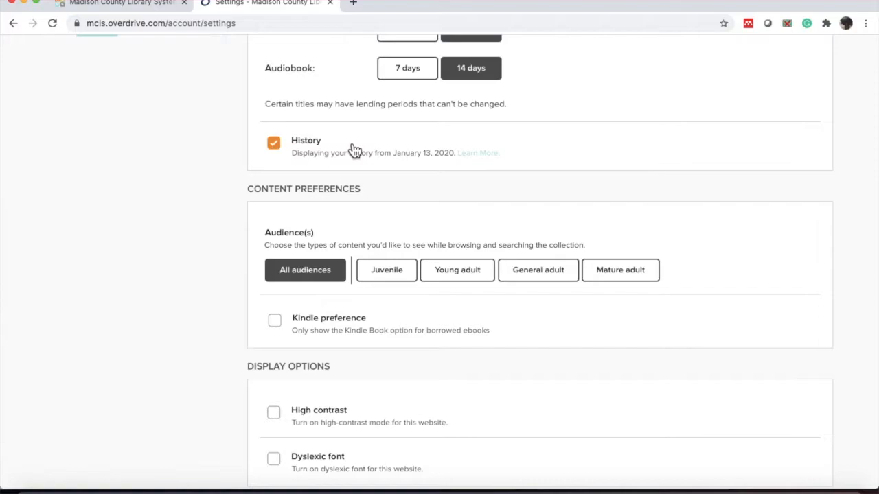
scroll(down, 3)
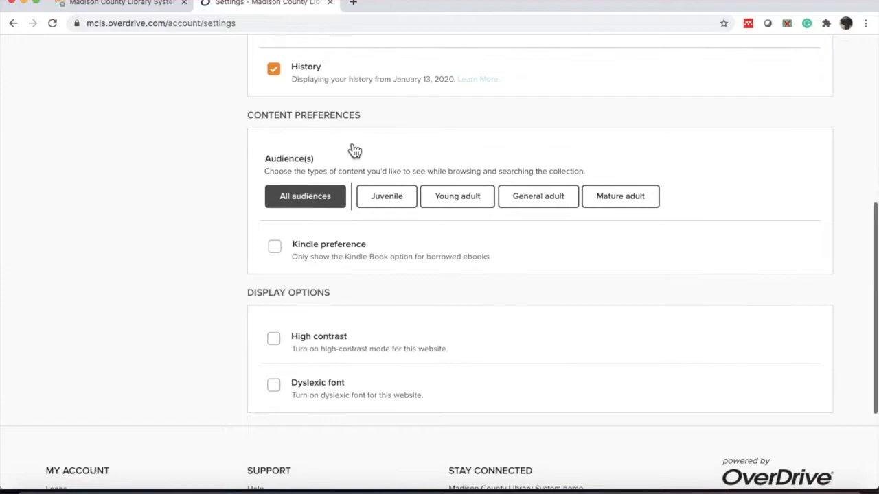
scroll(down, 3)
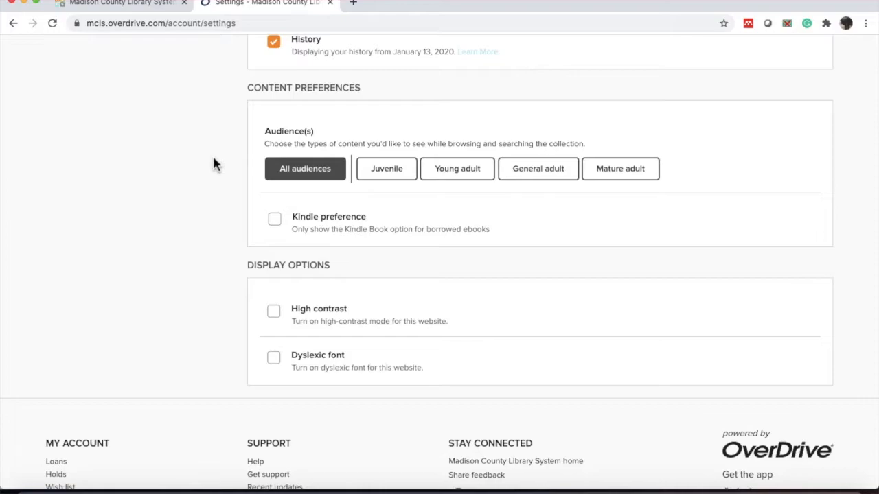
scroll(down, 3)
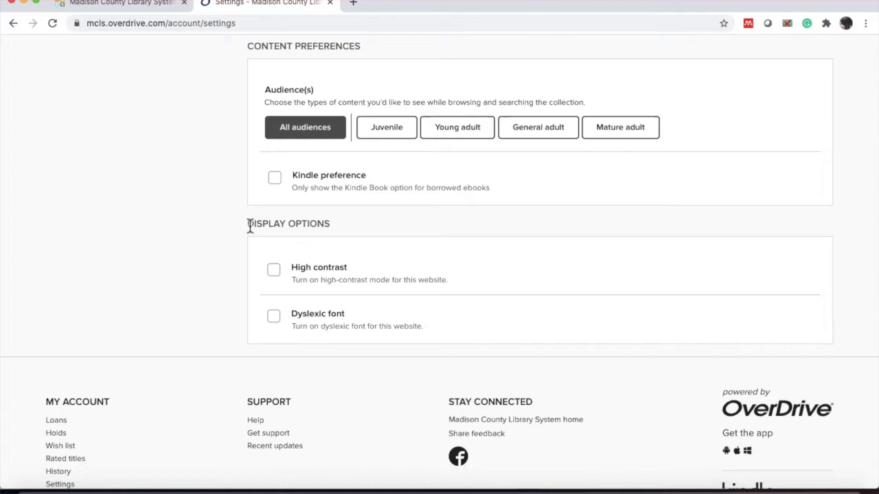
scroll(up, 3)
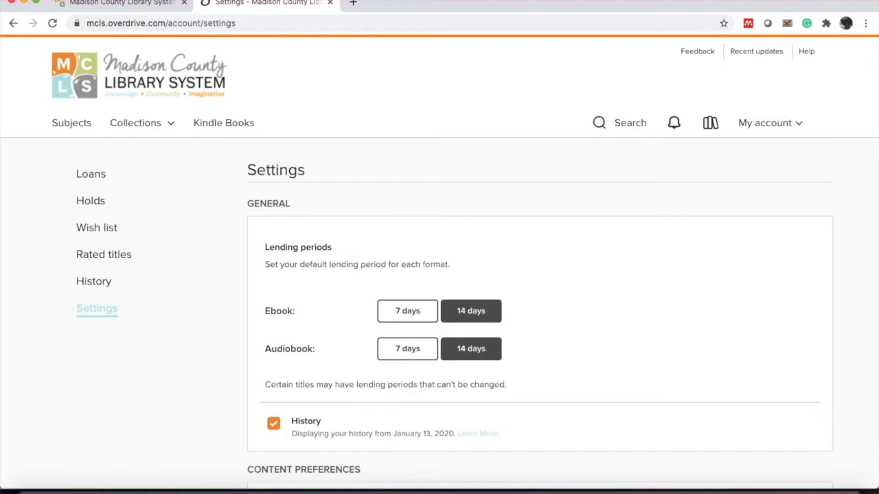
click(90, 173)
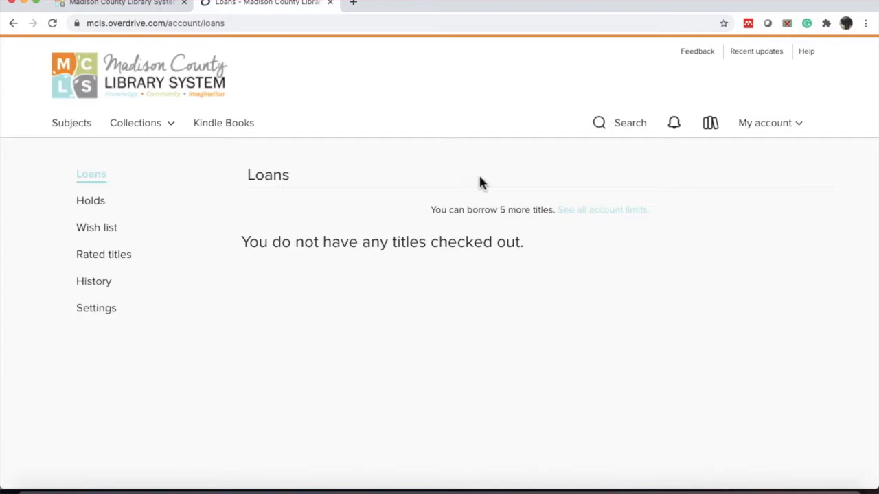
- Check all account limits (0 of 5 loans and holds, 0 of 5,000 wish list) and return home
click(601, 209)
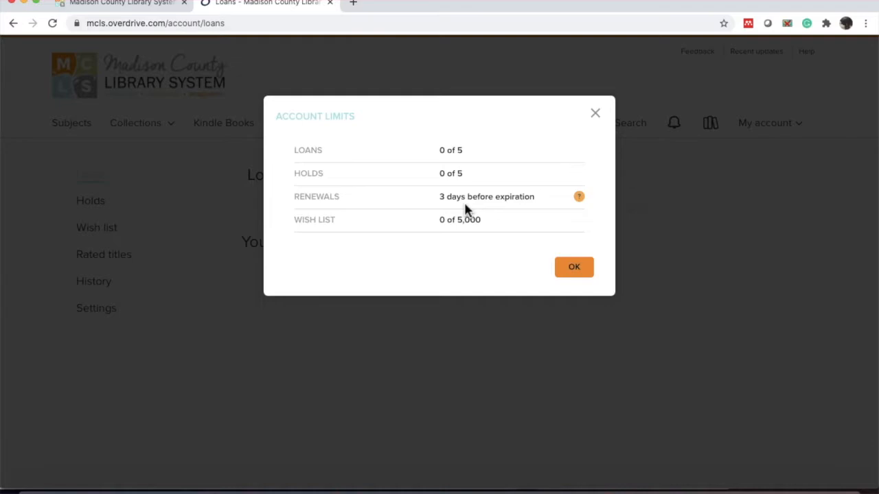
mouse_move(565, 245)
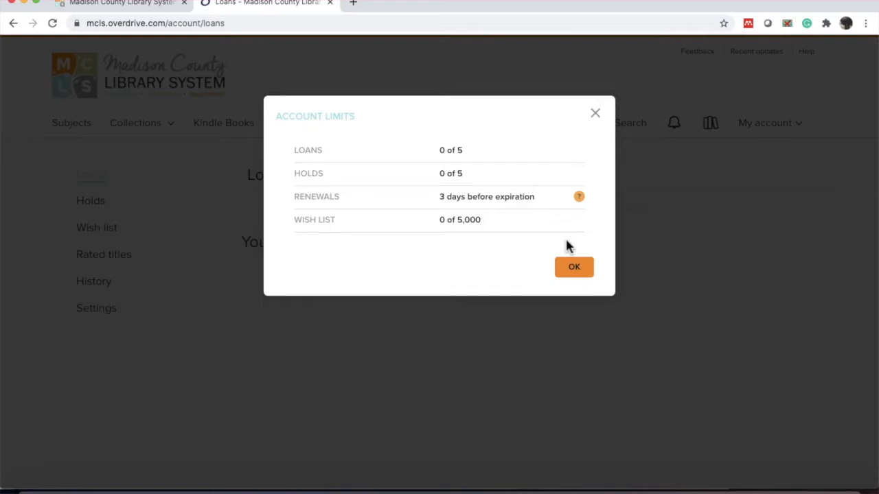
click(574, 266)
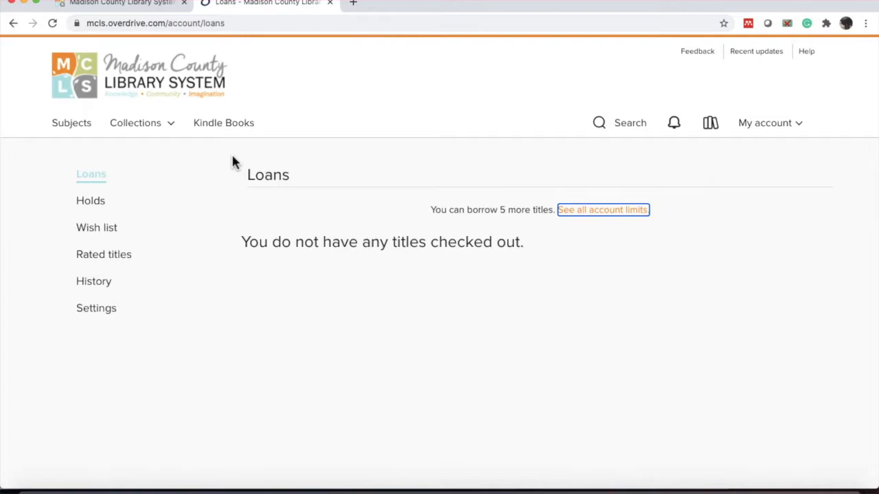
click(144, 75)
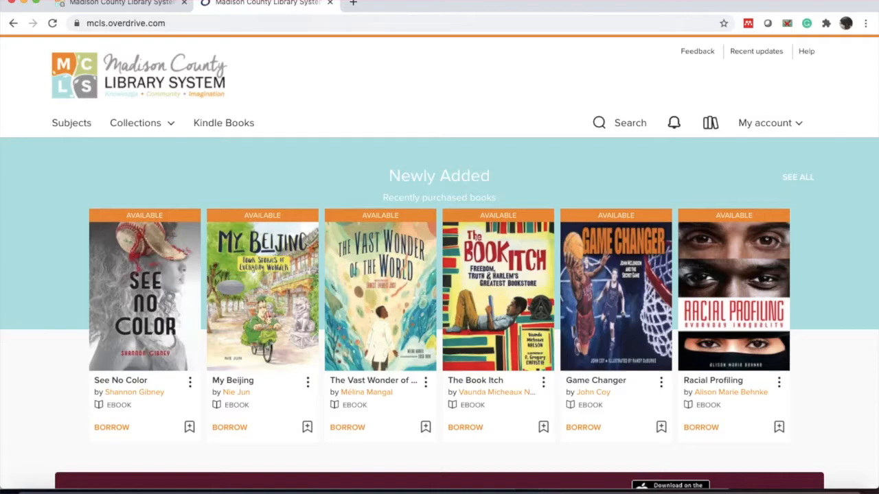
mouse_move(335, 79)
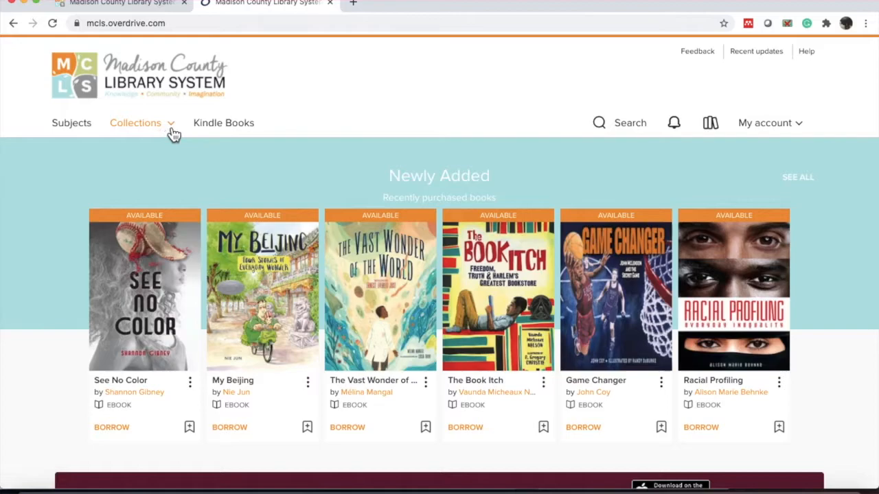
- Peek at the Collections menu, then go to the Browse subjects page
click(134, 124)
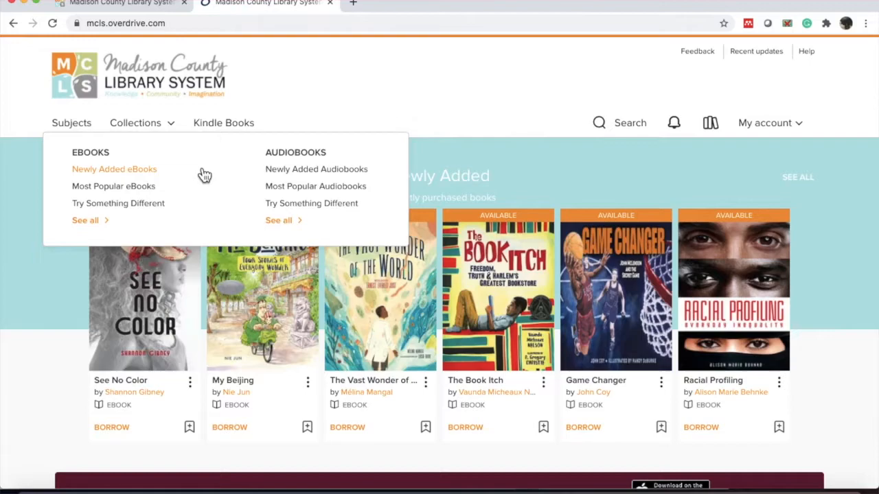
click(72, 122)
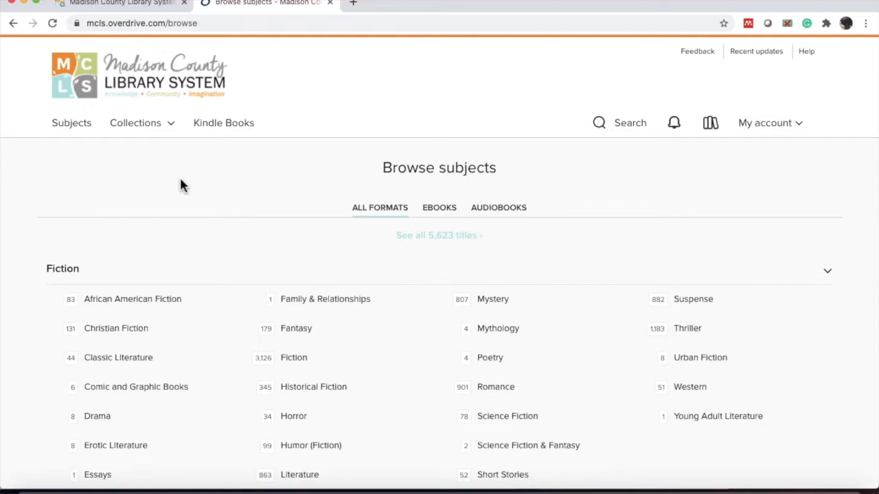
mouse_move(439, 211)
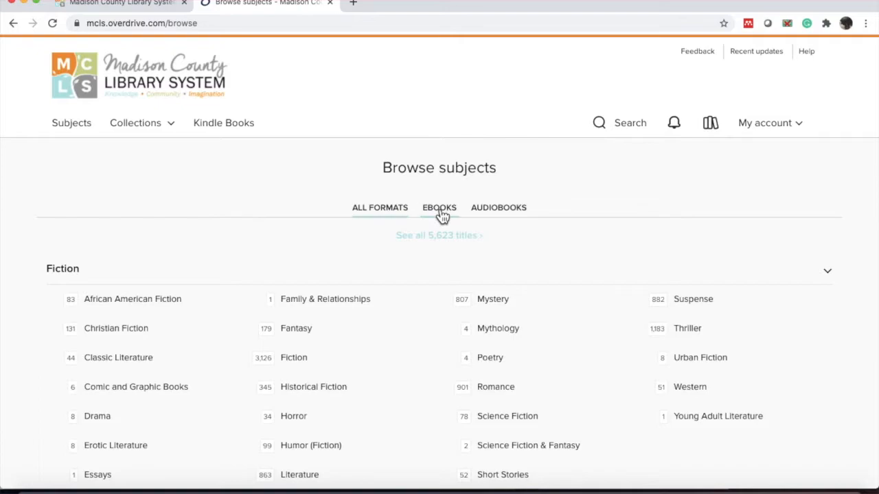
mouse_move(499, 207)
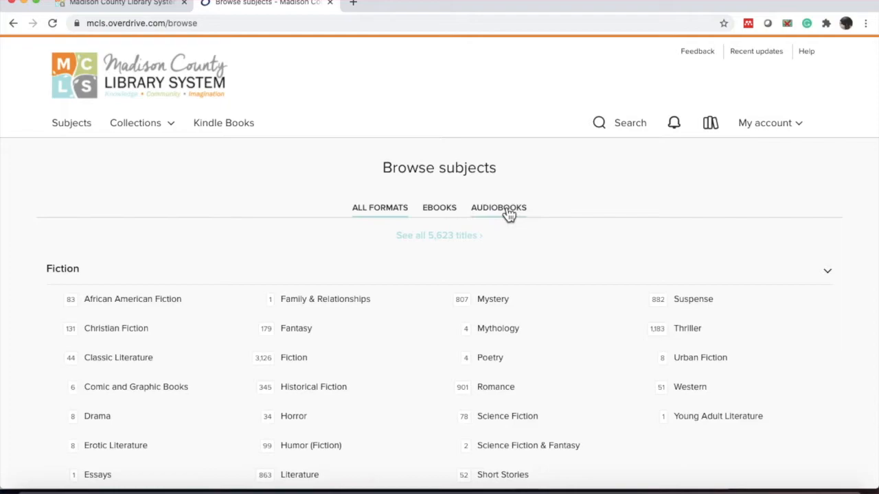
- Browse the Audiobooks subject list and bring up the Fiction Short Stories results
click(499, 207)
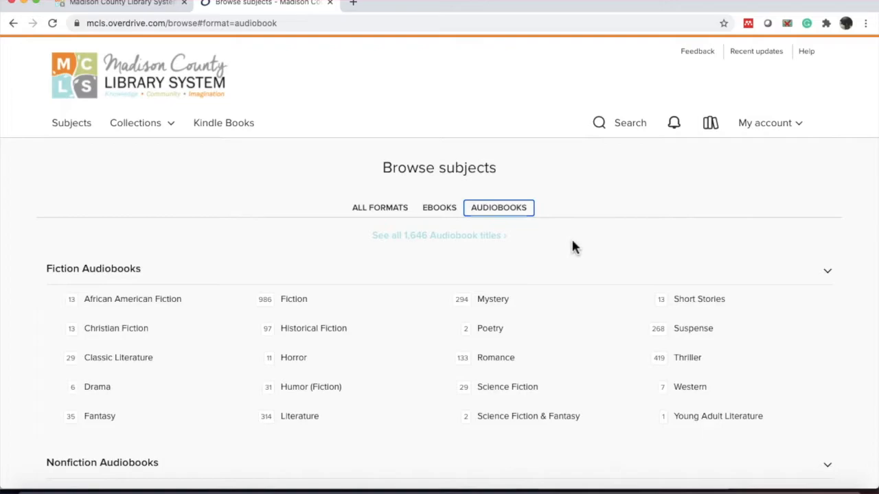
scroll(down, 3)
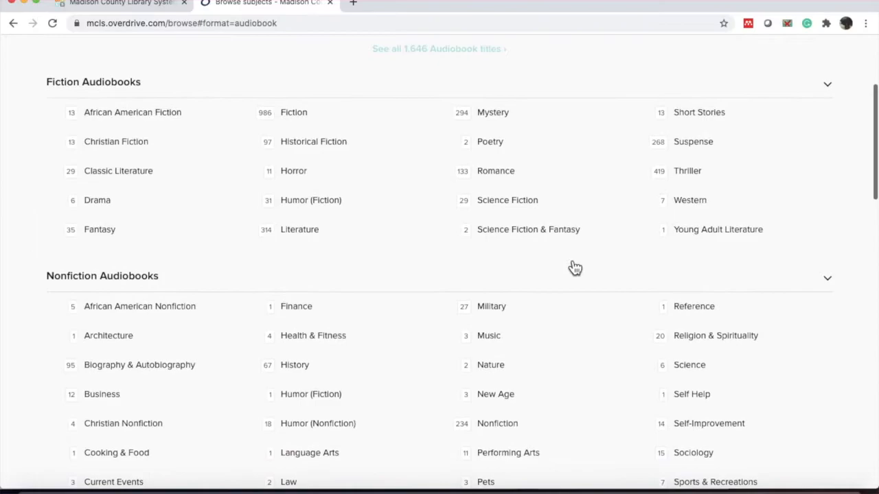
scroll(down, 3)
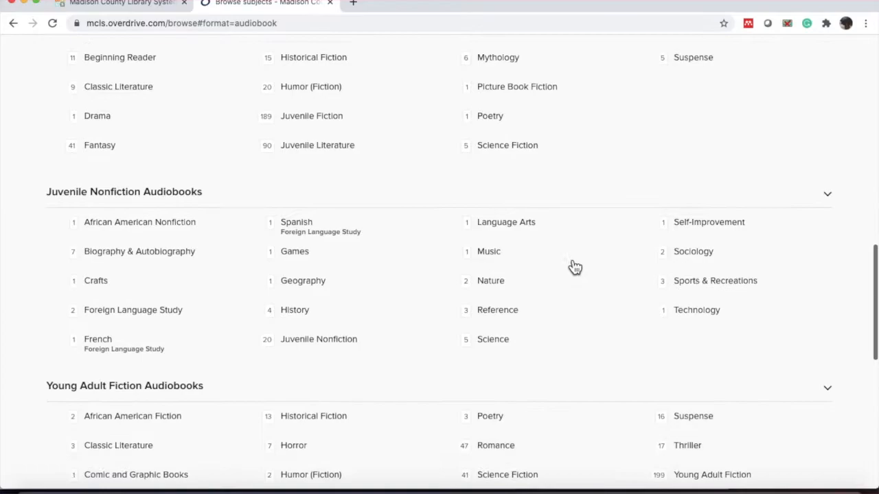
scroll(down, 3)
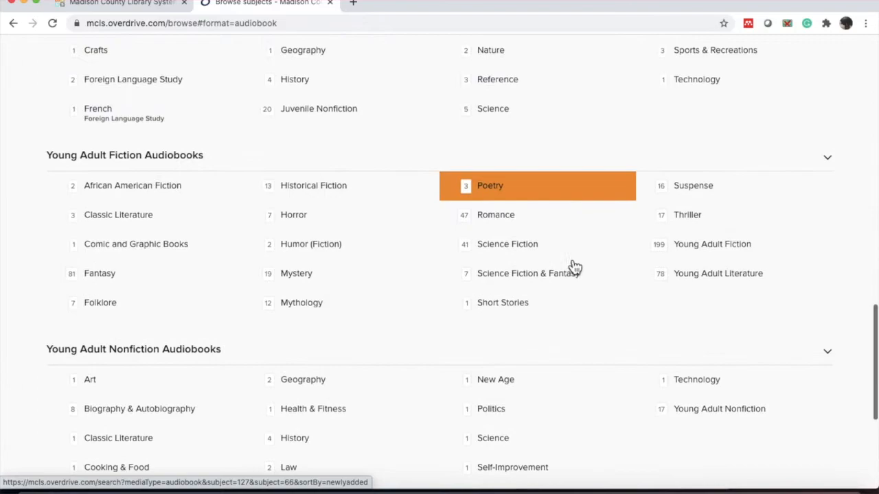
scroll(up, 3)
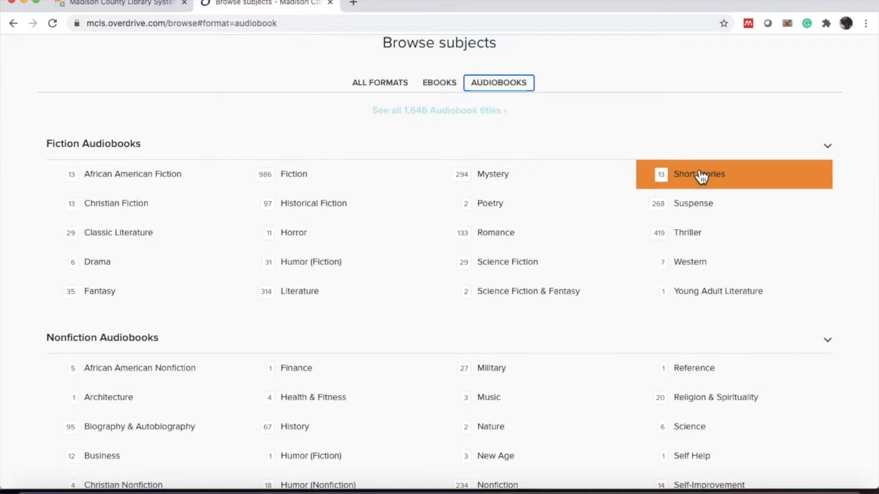
click(699, 173)
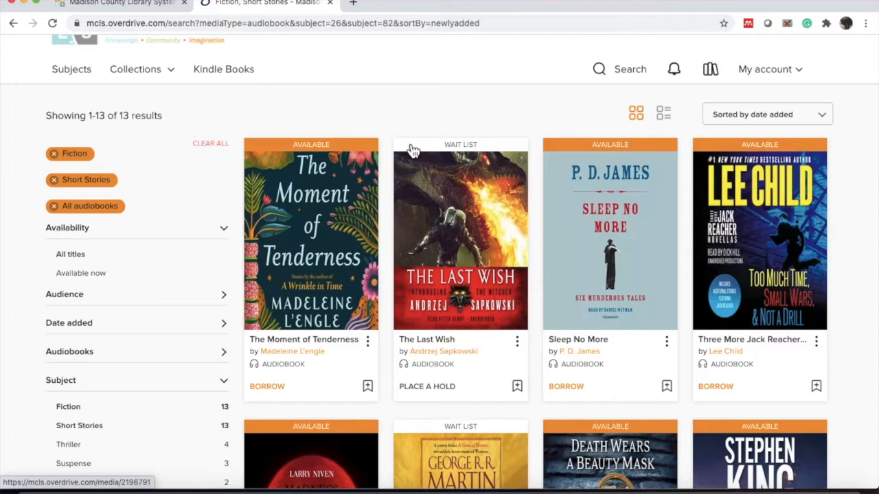
mouse_move(363, 152)
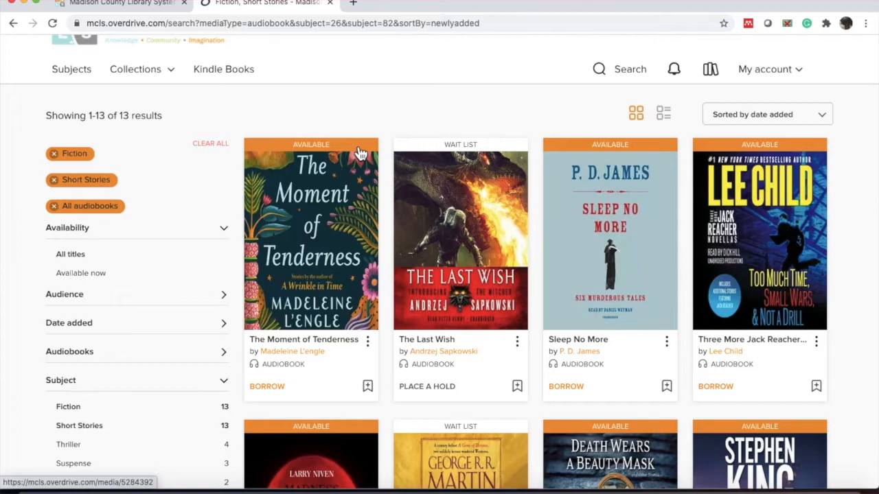
mouse_move(433, 170)
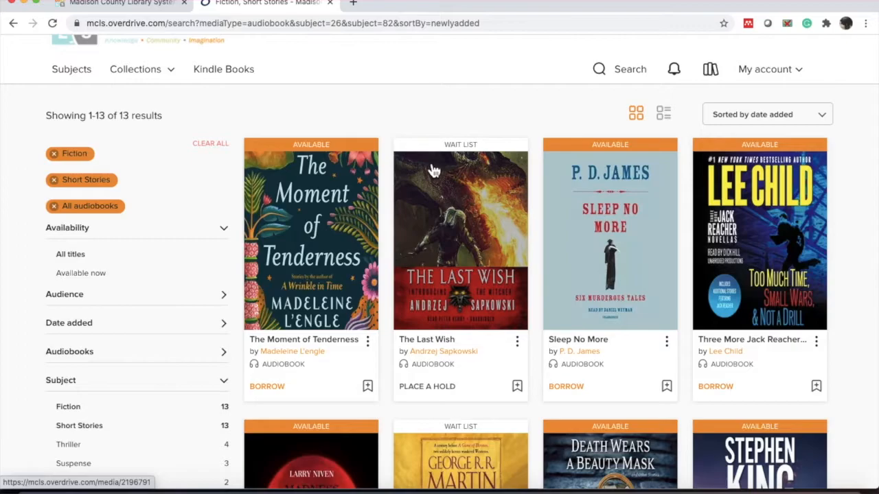
- Go to the detail page for the I Am Legend and Other Stories audiobook
scroll(down, 3)
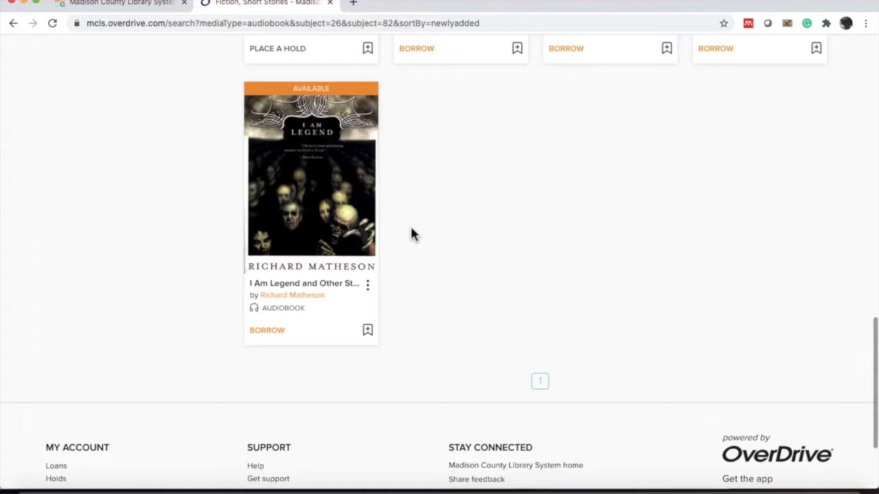
mouse_move(318, 210)
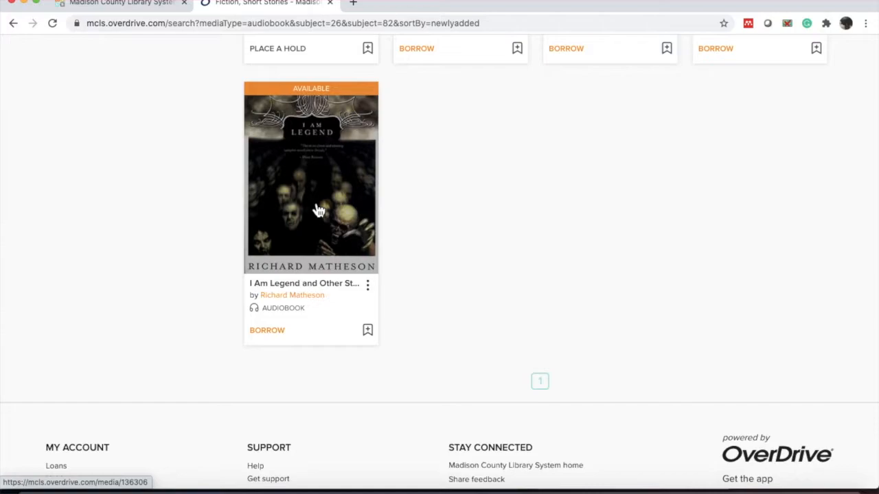
click(311, 176)
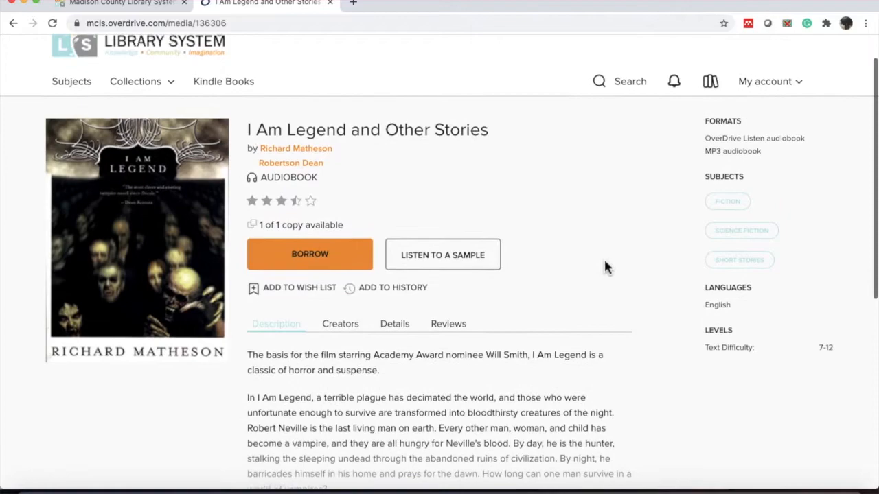
- Expand the full description, then view the audiobook's Creators, Details and Reviews sections
scroll(down, 3)
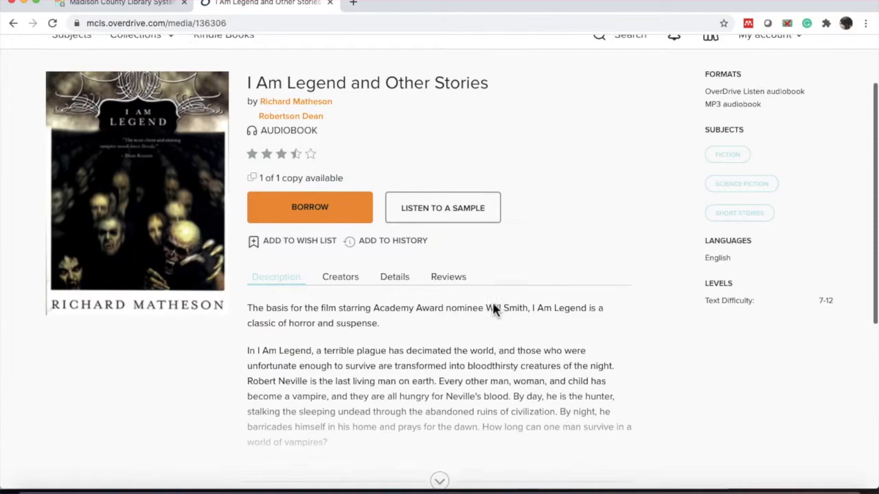
scroll(down, 3)
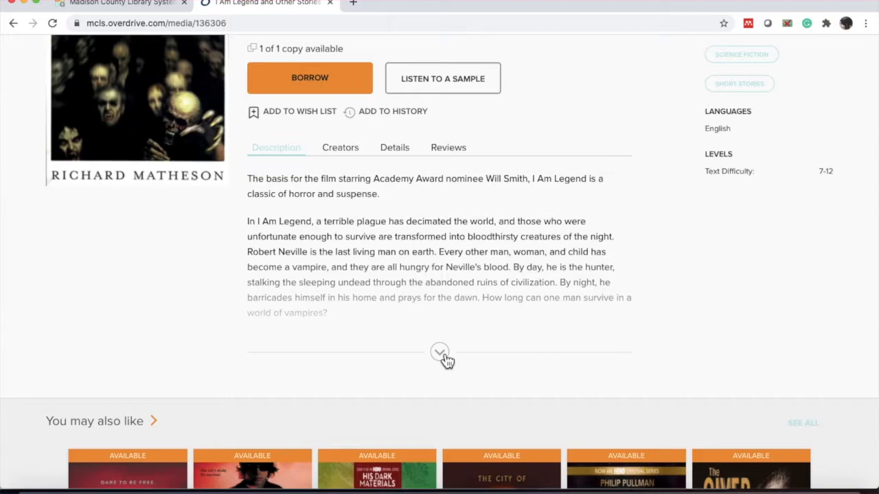
click(439, 352)
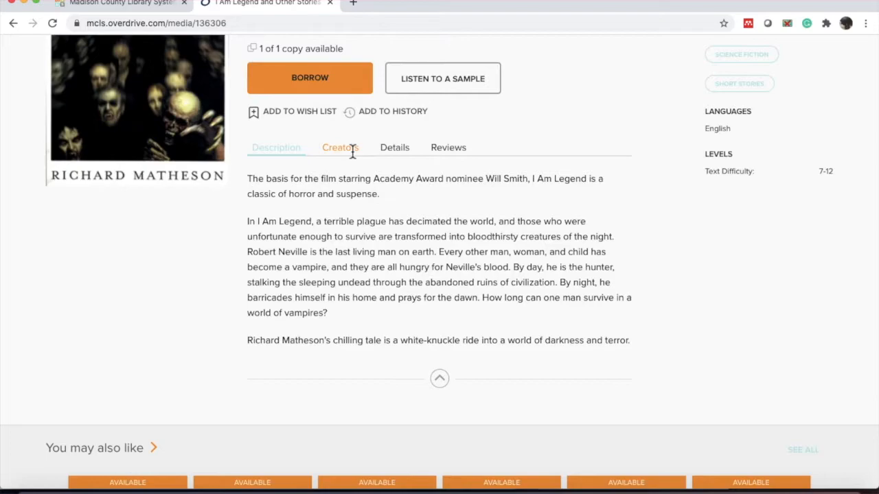
click(394, 147)
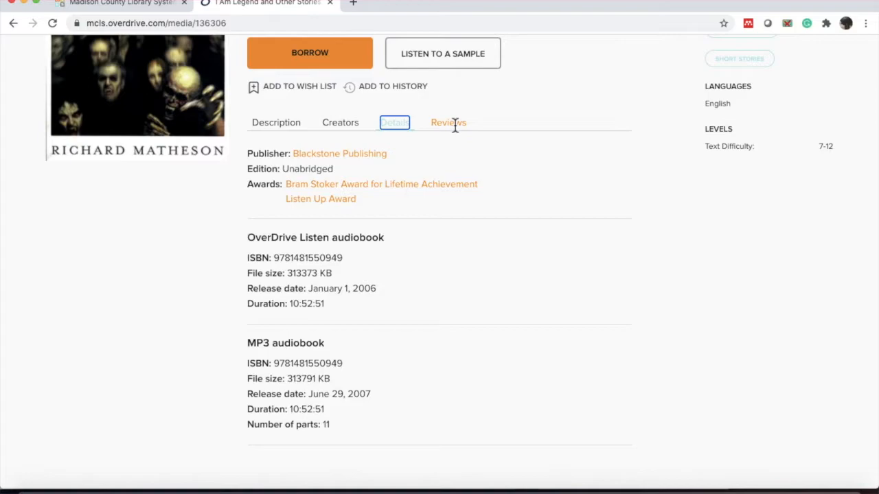
click(447, 122)
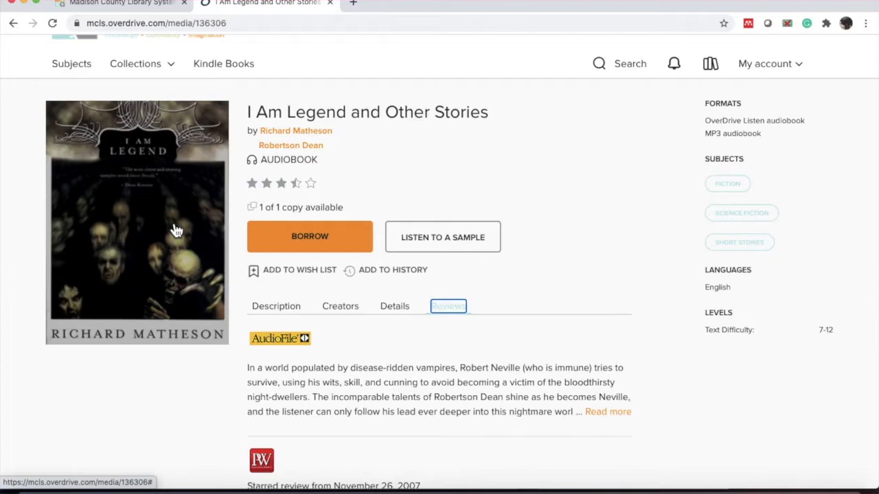
click(442, 237)
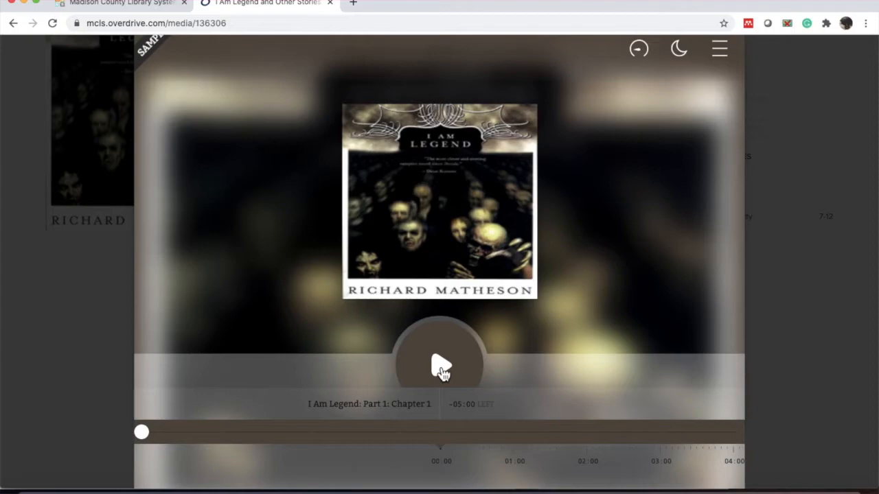
click(440, 362)
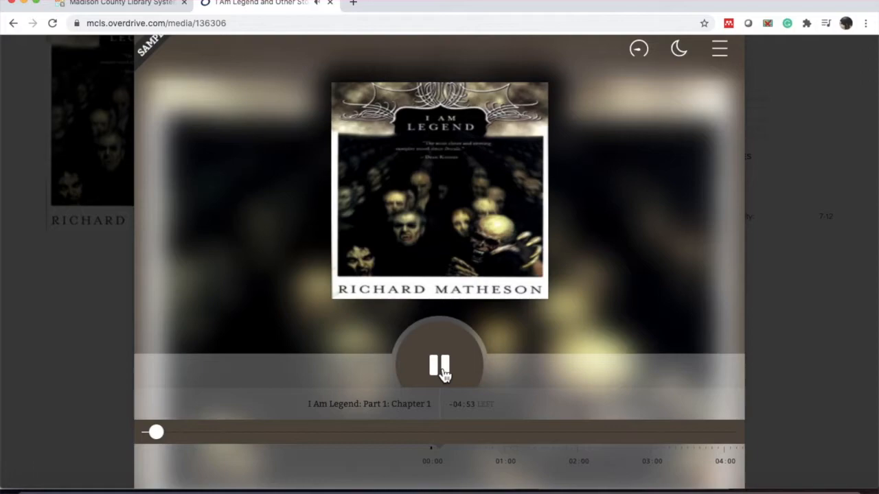
click(439, 366)
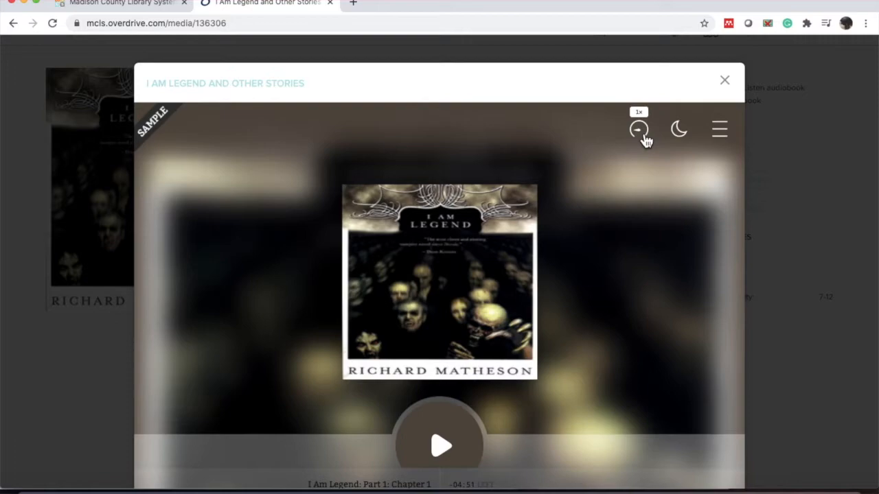
mouse_move(678, 129)
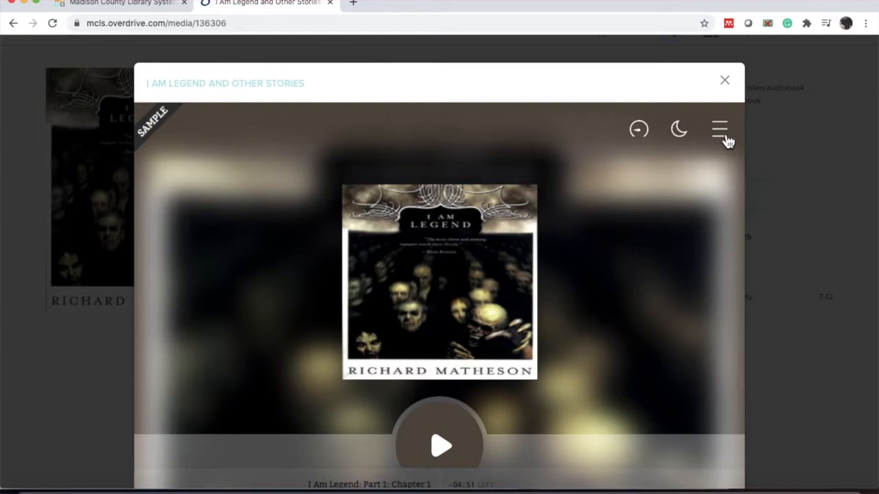
click(720, 129)
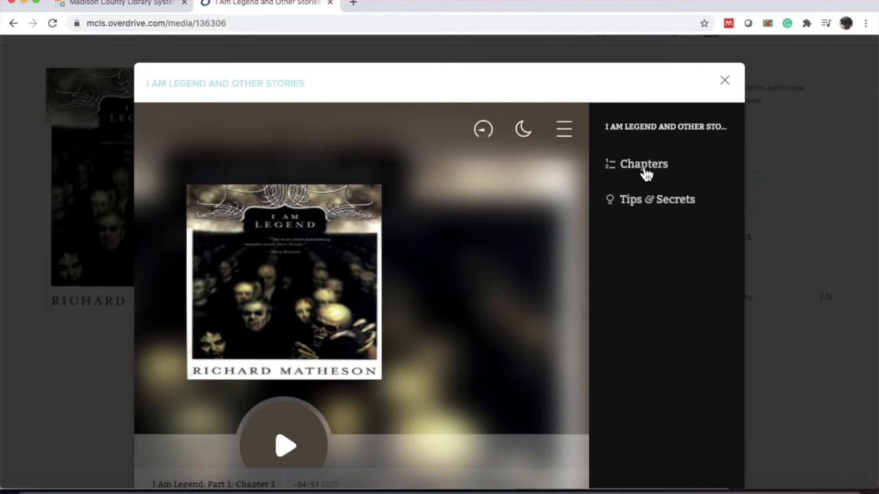
click(642, 163)
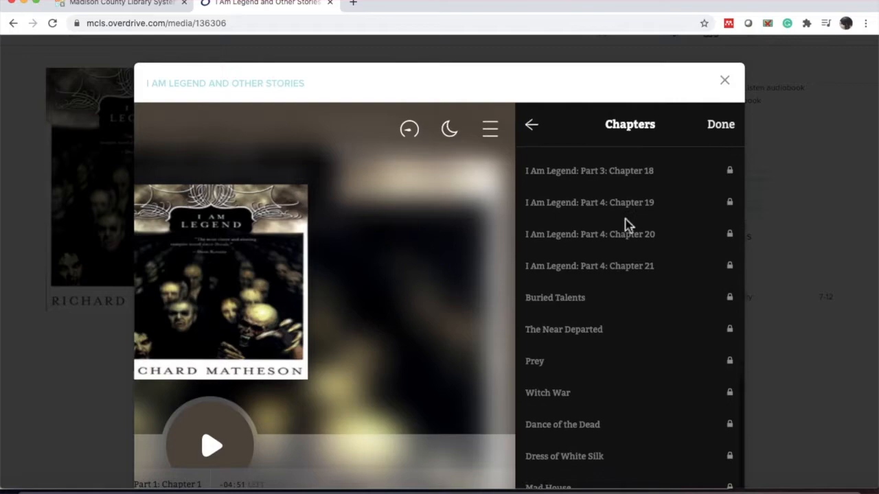
scroll(up, 3)
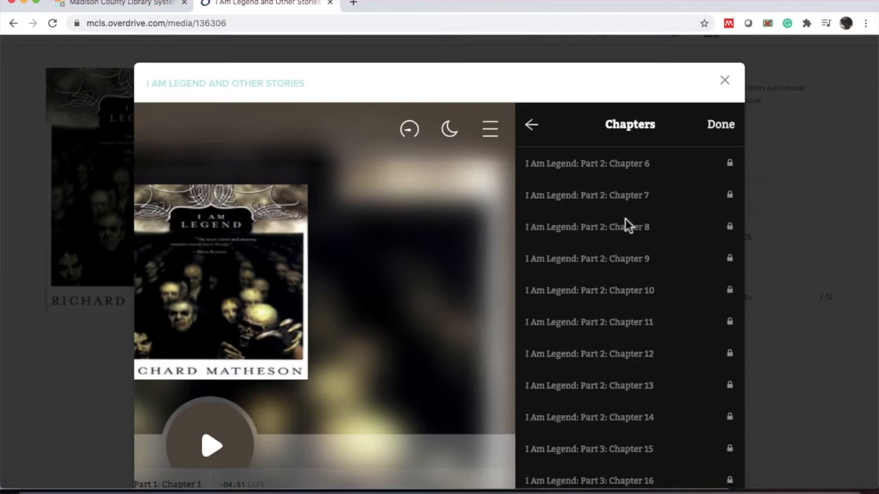
click(725, 80)
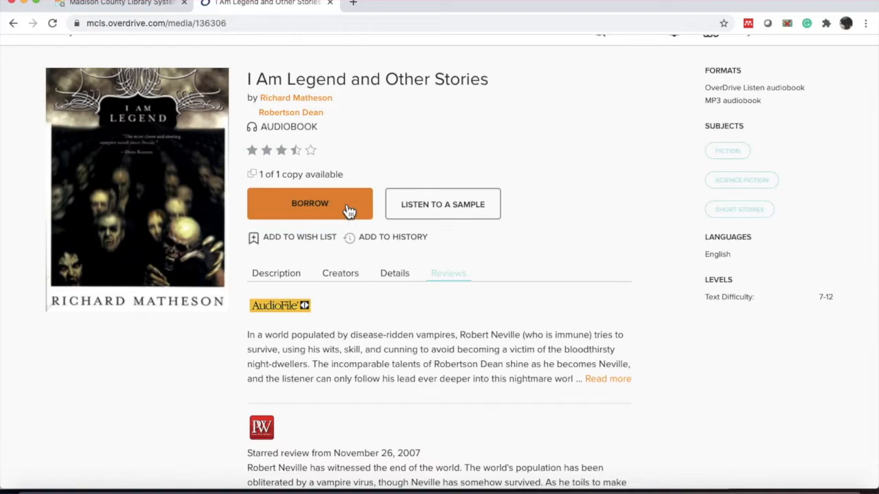
- Borrow the audiobook for 14 days, due August 10, 2020, and dismiss the success message
click(310, 204)
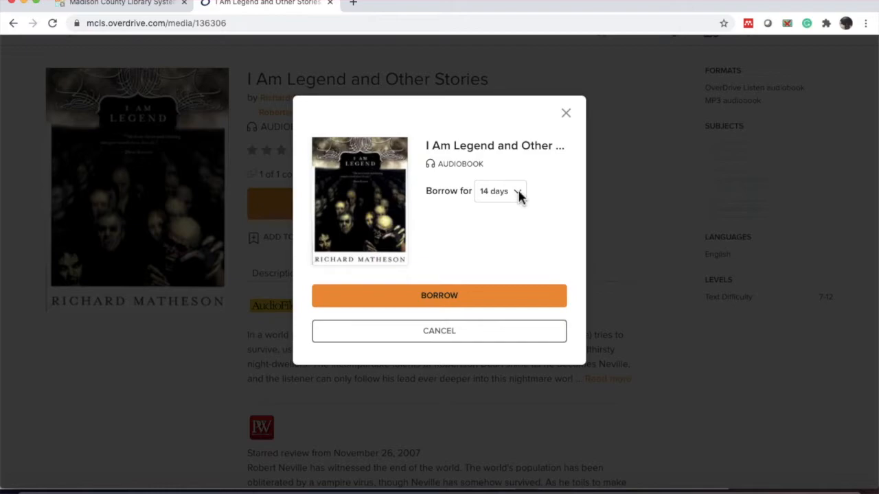
click(499, 191)
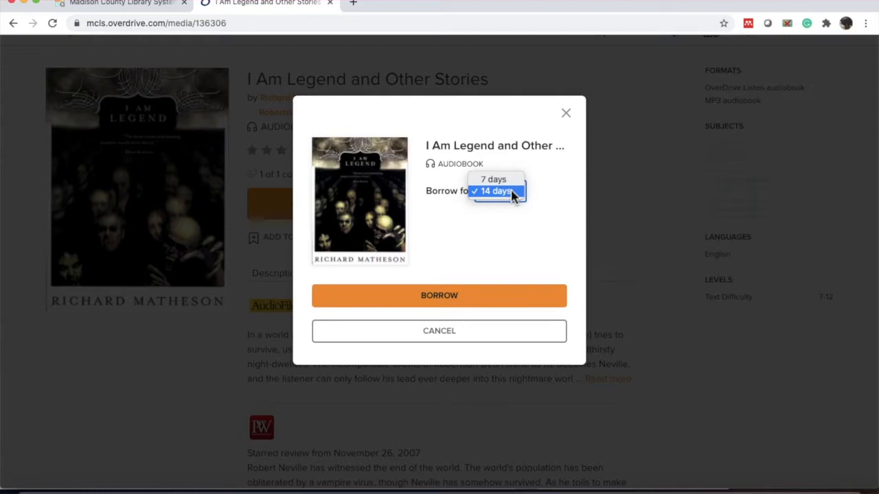
click(440, 295)
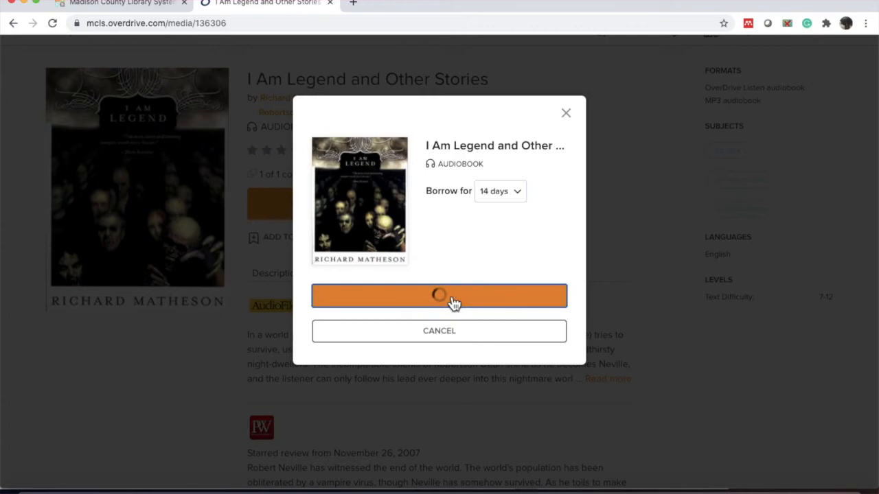
click(439, 295)
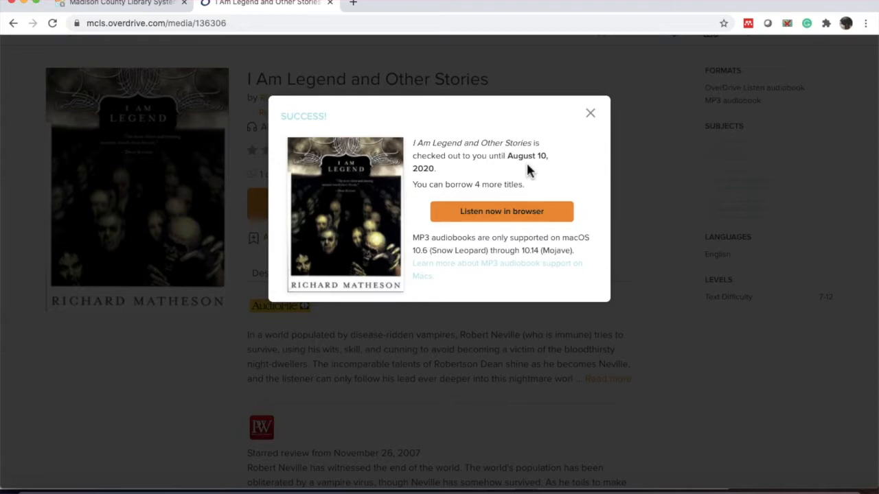
mouse_move(533, 195)
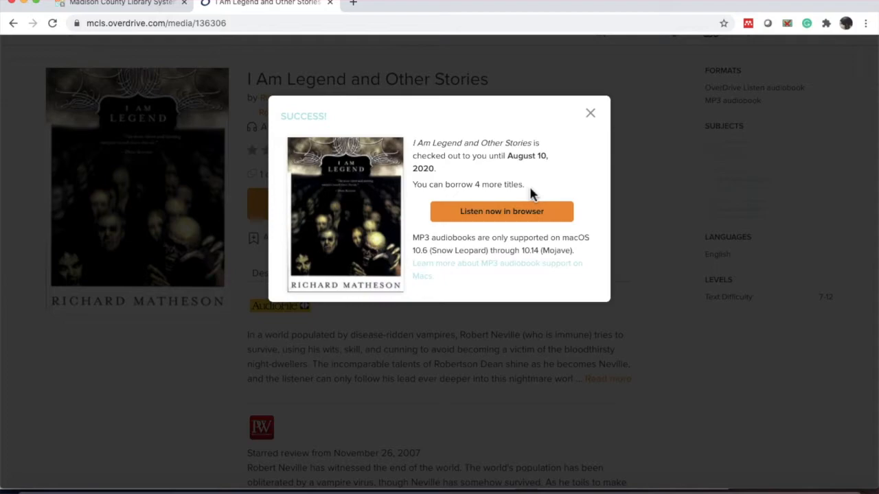
mouse_move(590, 113)
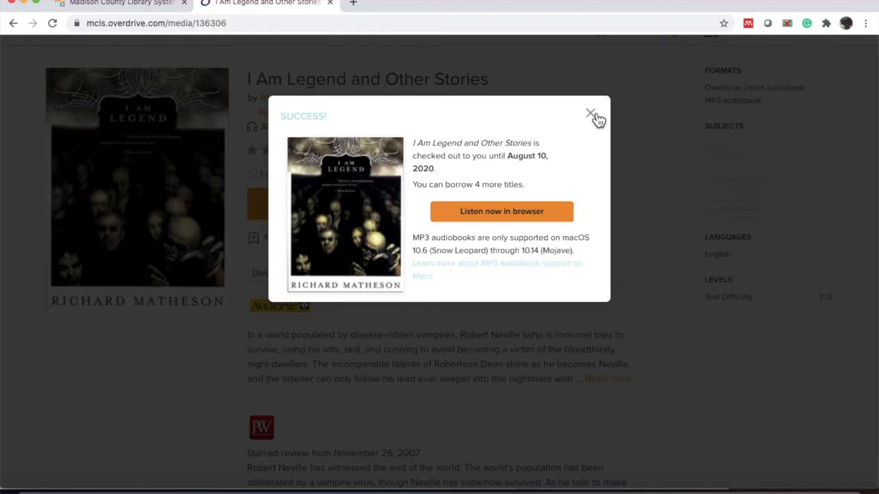
click(590, 113)
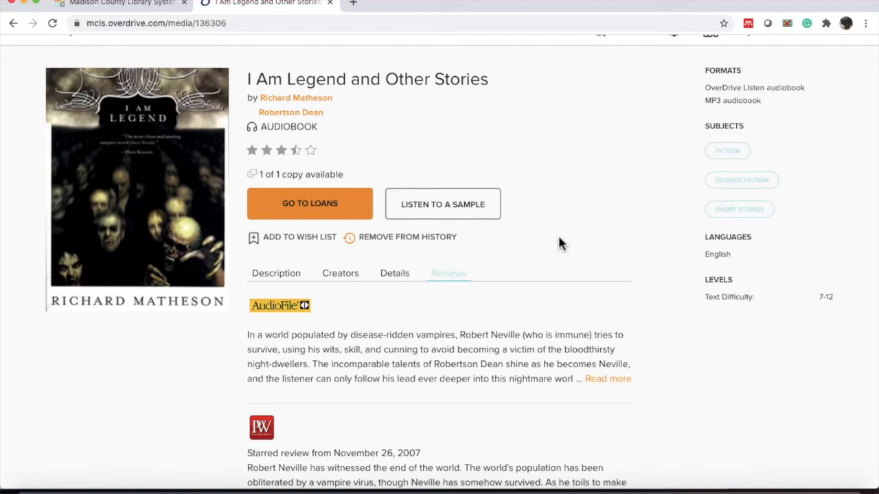
- Browse Subjects limited to ebooks and bring up the Fiction ebook list, 2,140 titles
click(71, 124)
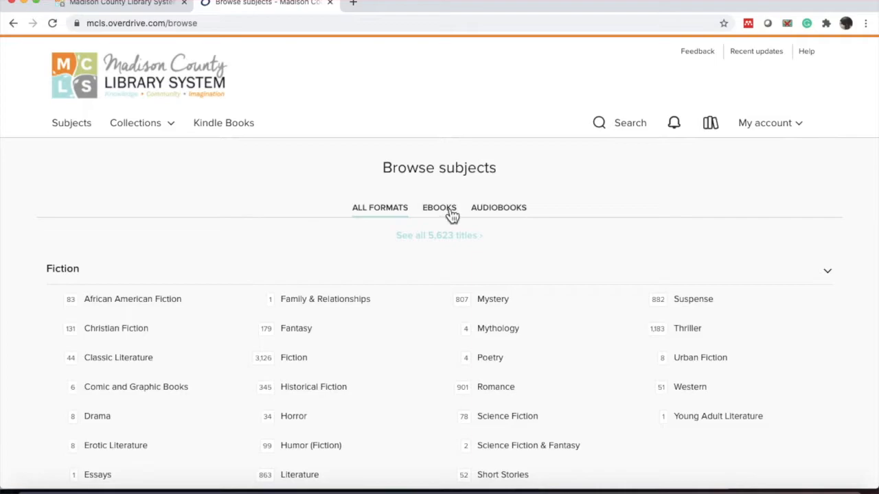
click(439, 208)
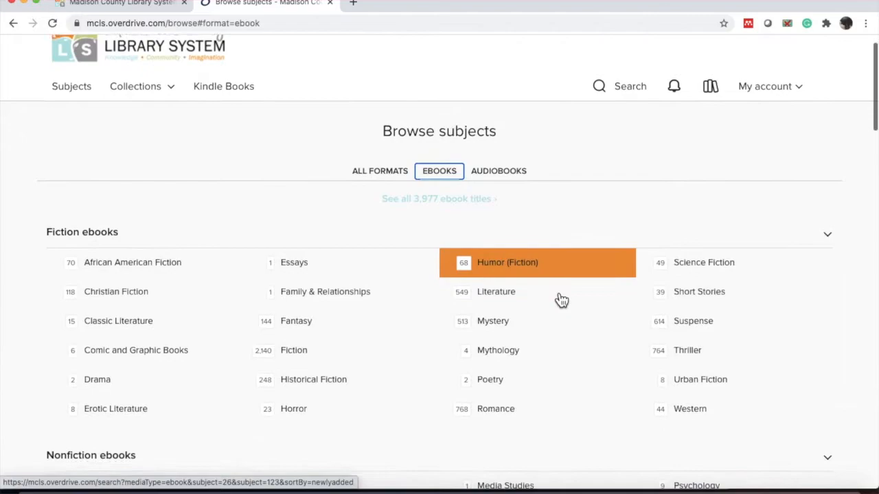
click(307, 321)
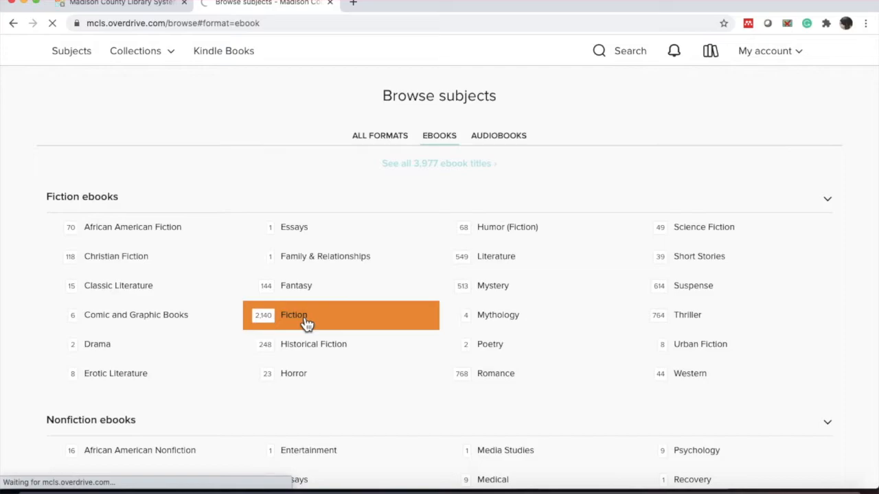
click(294, 315)
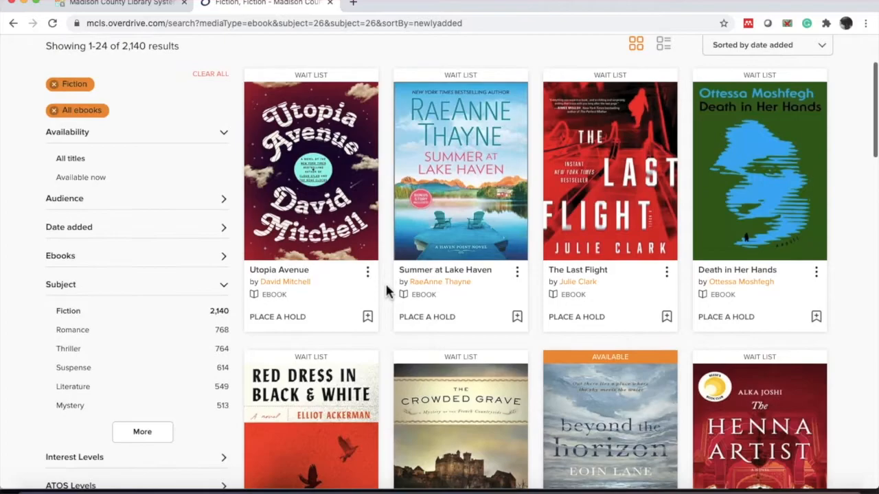
scroll(down, 3)
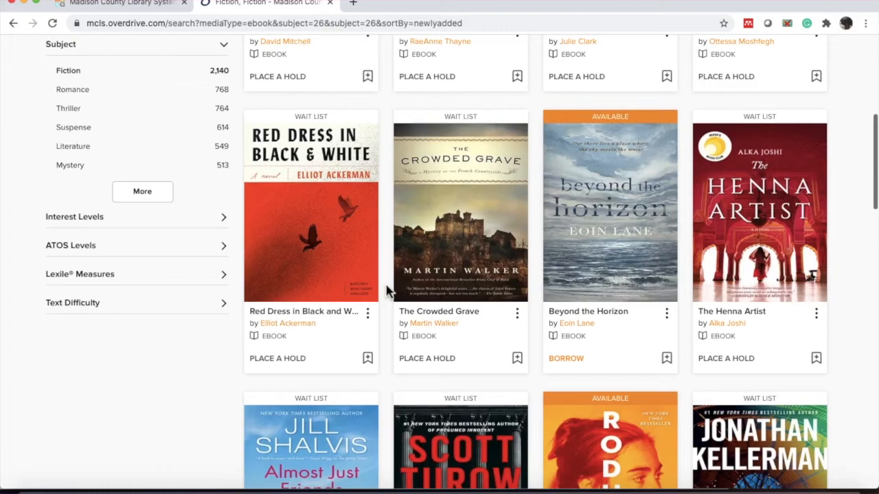
scroll(up, 3)
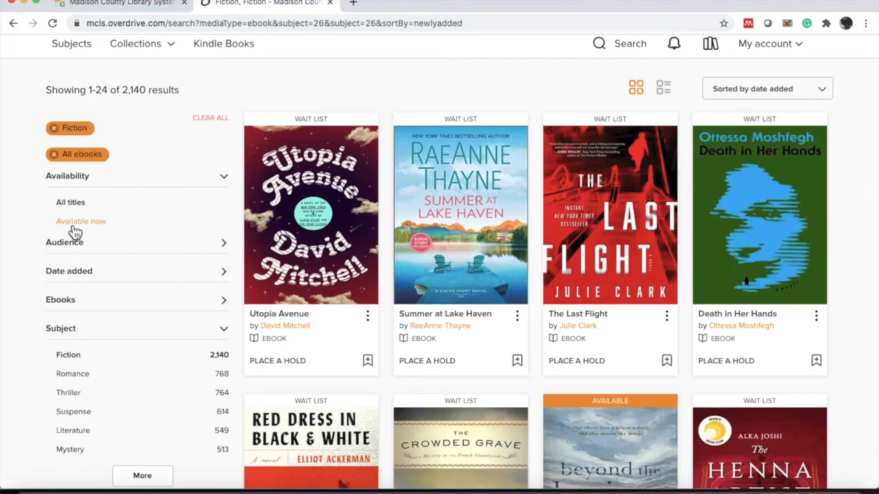
- Narrow the Fiction ebooks to available-now titles, 1,798 results, and look through them
click(80, 221)
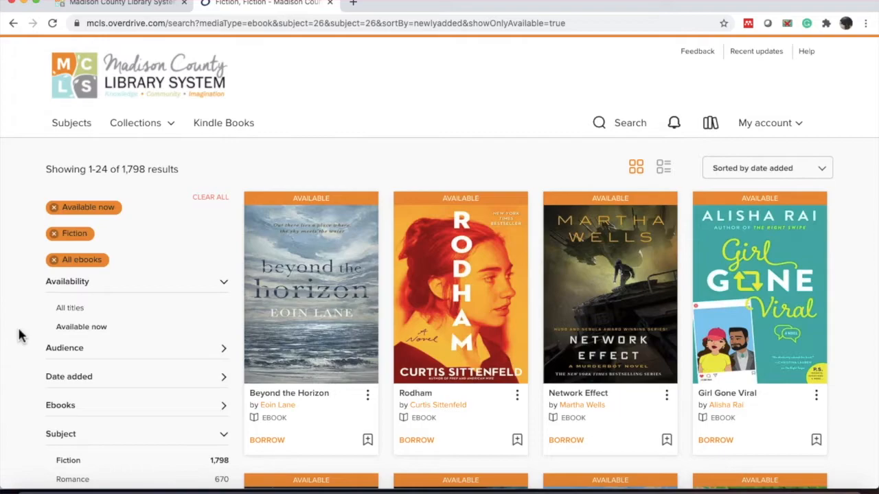
scroll(down, 3)
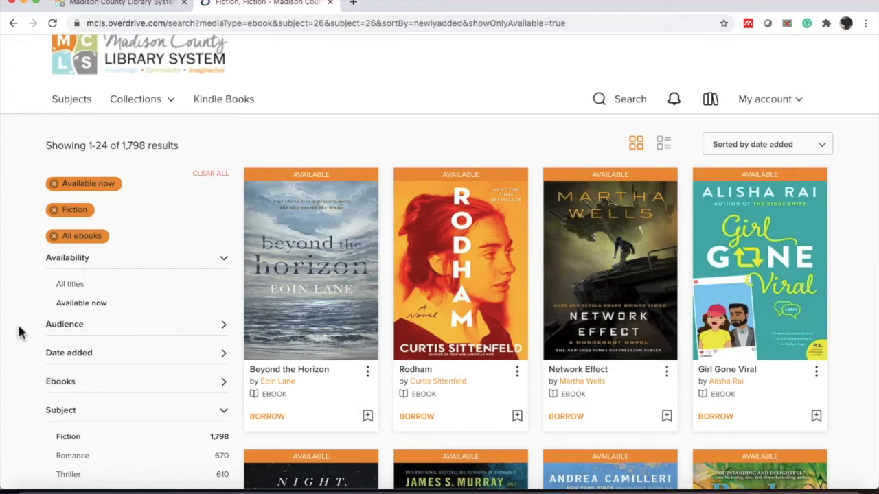
scroll(down, 3)
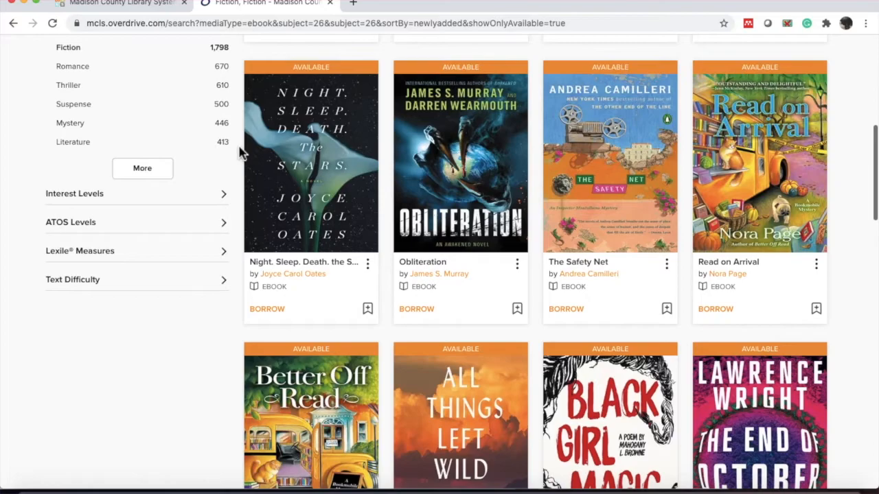
scroll(down, 3)
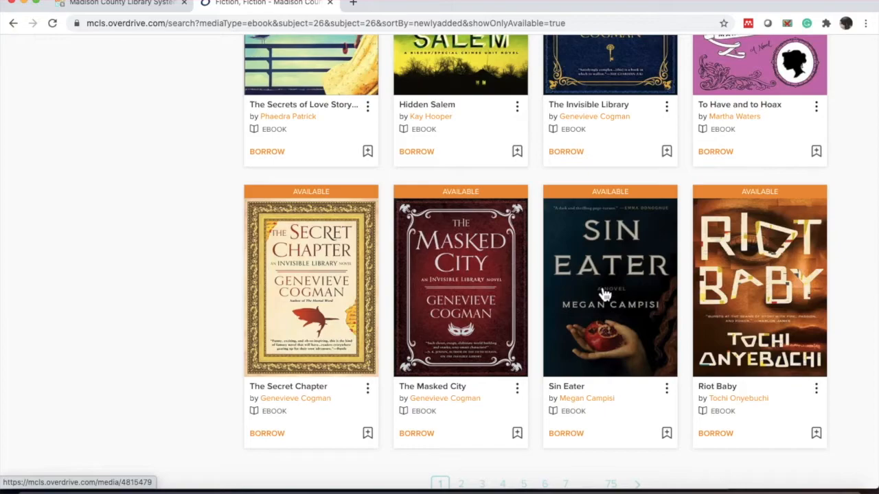
scroll(down, 3)
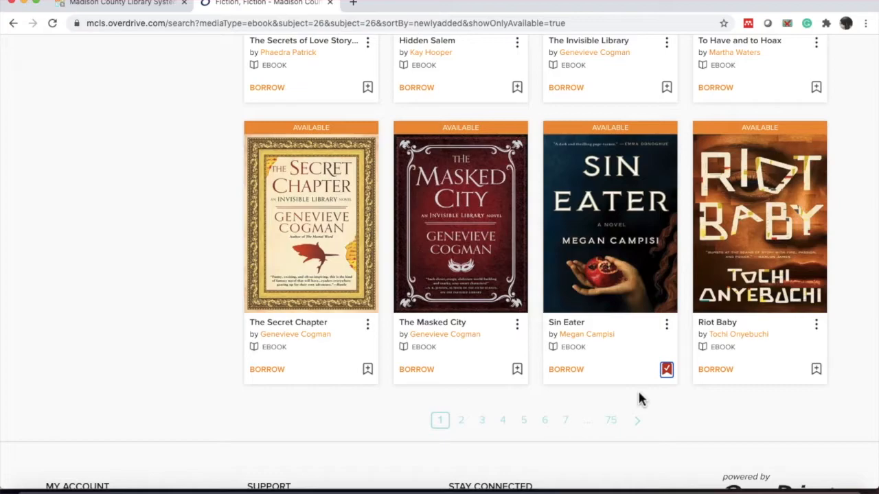
- Move to page 2 of the available Fiction ebook results
click(461, 420)
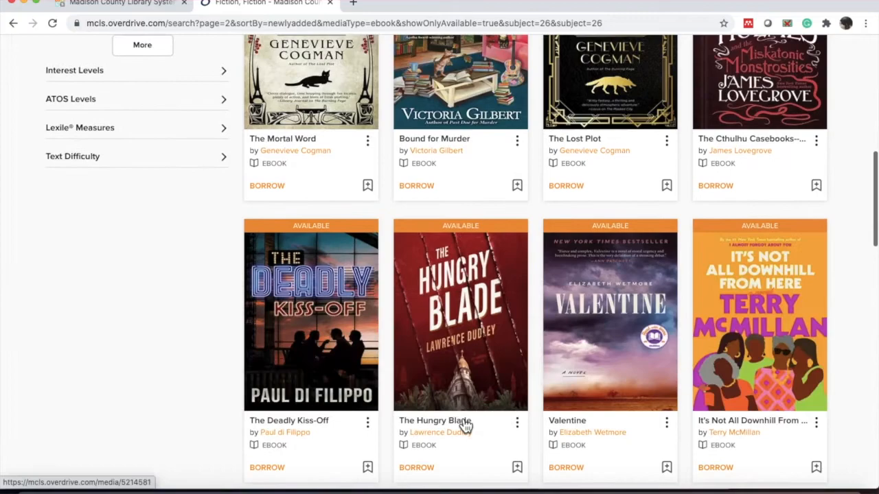
scroll(down, 3)
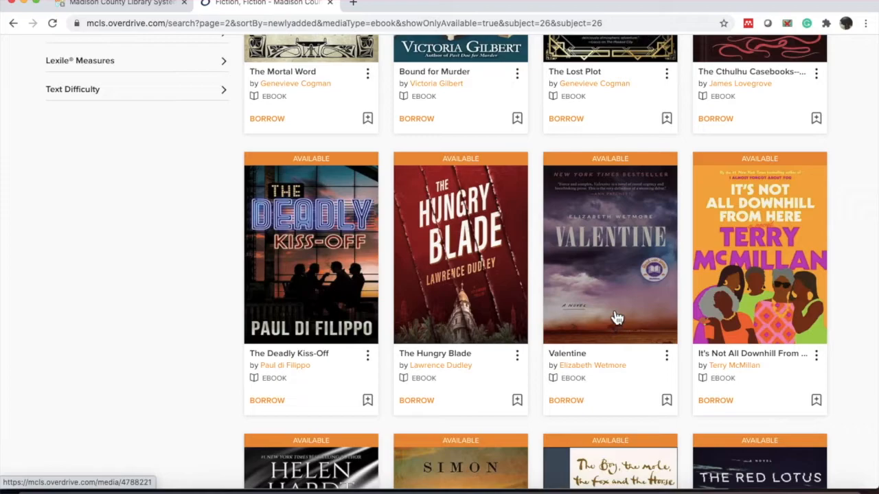
- Borrow Valentine from its details page for 14 days, due August 10, 2020
click(610, 250)
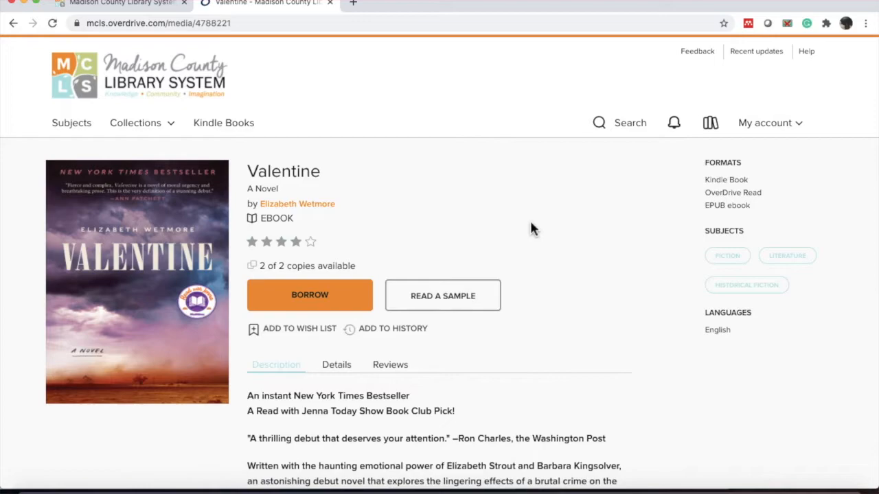
scroll(down, 3)
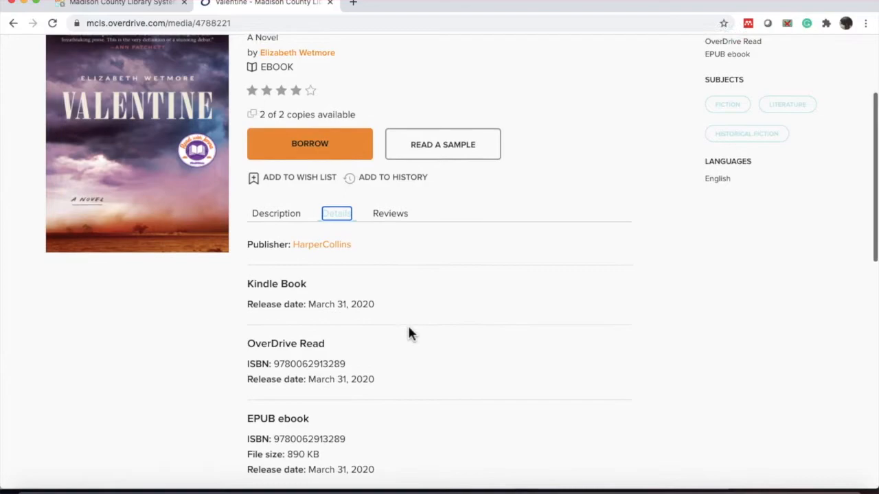
click(310, 144)
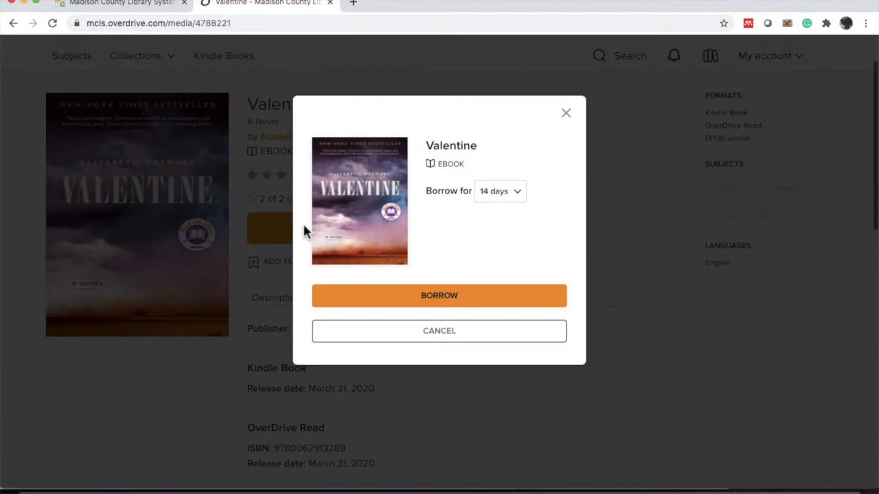
click(439, 295)
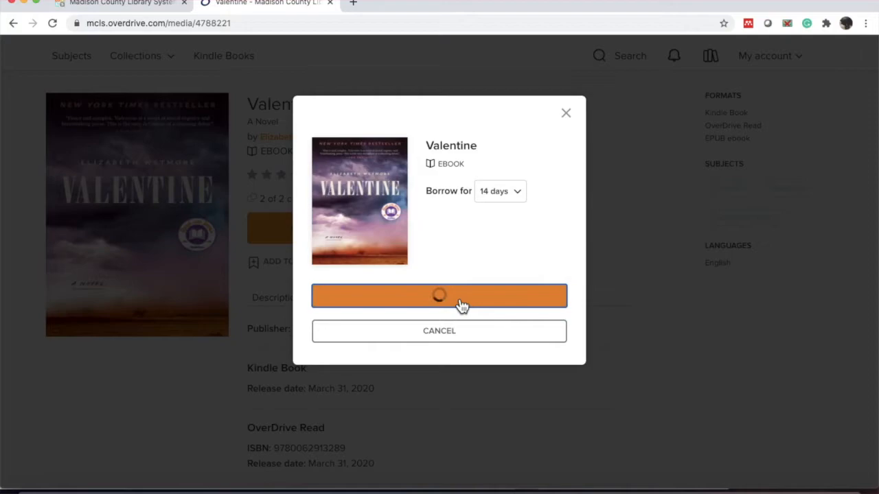
click(439, 295)
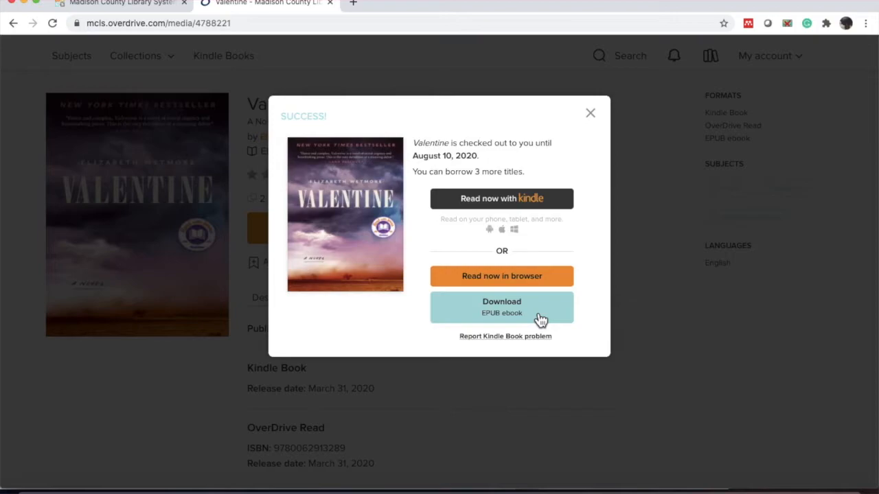
mouse_move(591, 113)
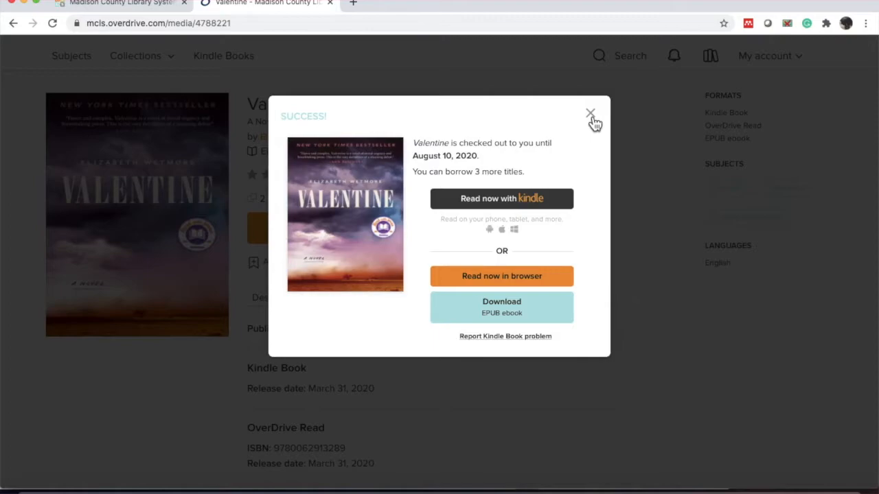
click(590, 113)
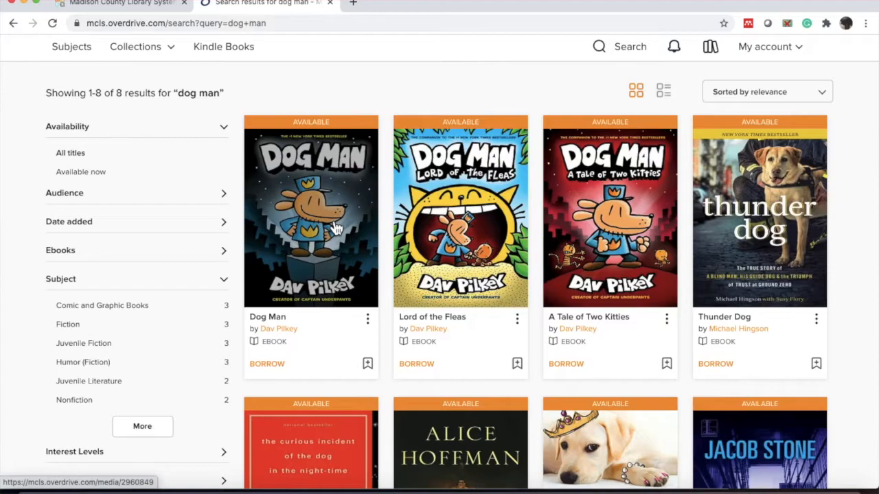
- Borrow the Dog Man ebook from its details page, due August 10, 2020
click(310, 213)
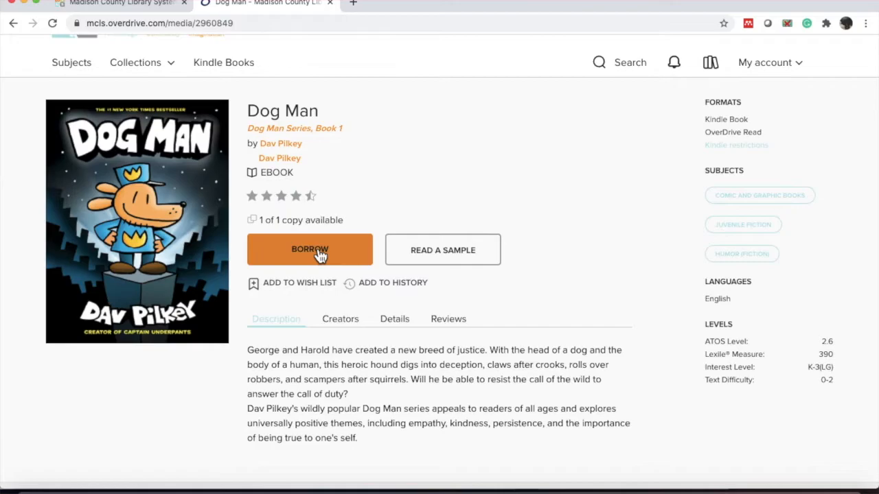
click(311, 250)
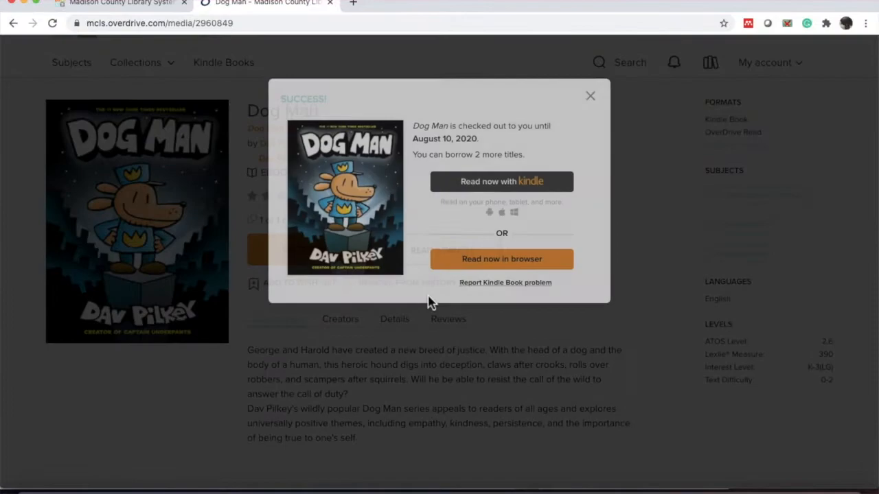
click(589, 96)
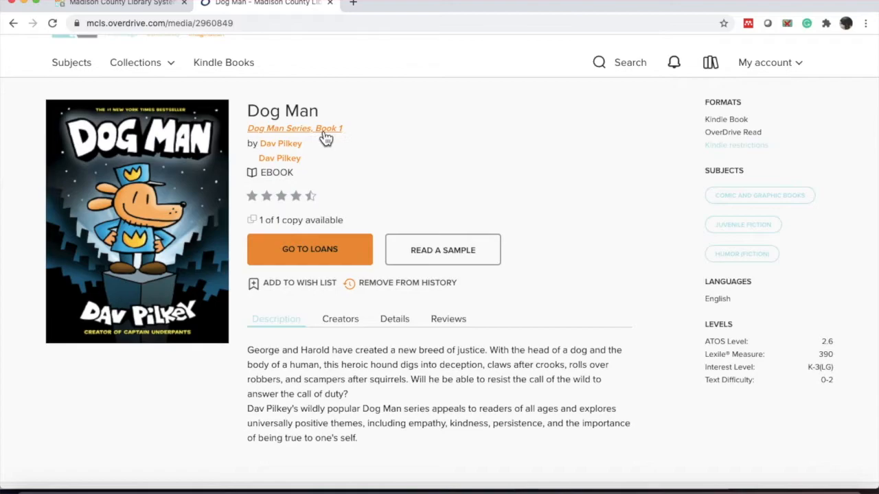
- Bring up the three titles in the Dog Man series via the Book 1 series link
click(294, 129)
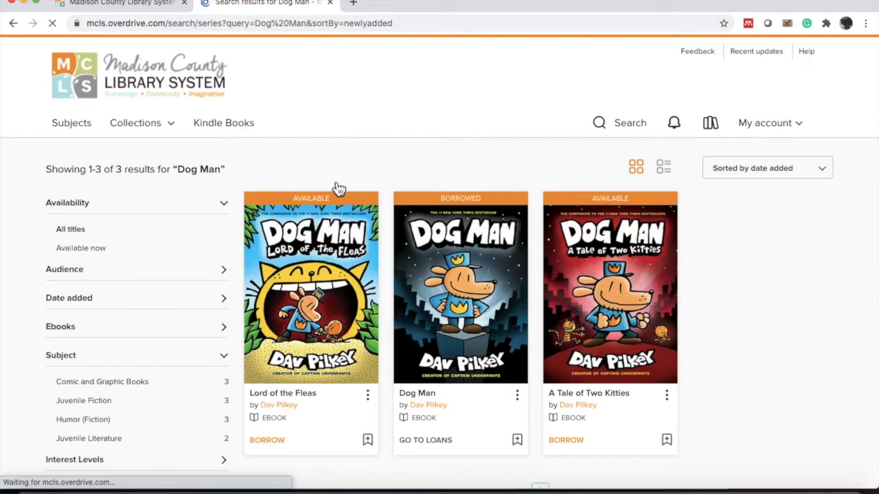
scroll(down, 3)
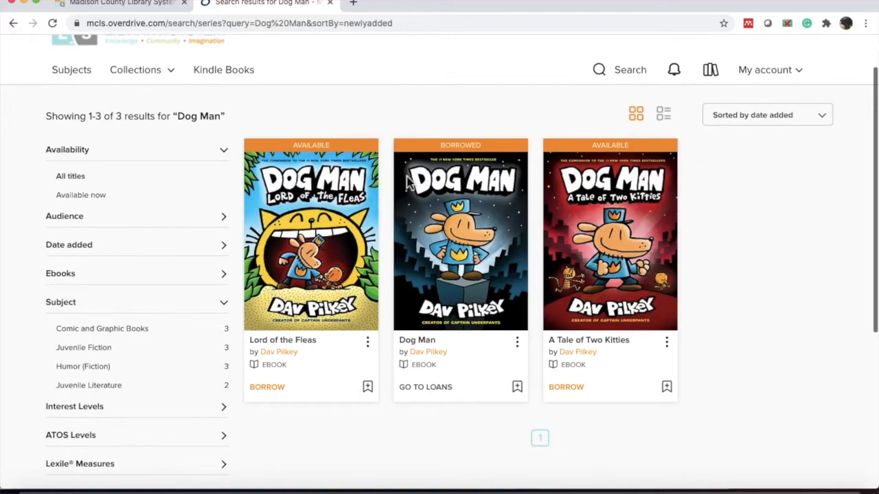
scroll(up, 3)
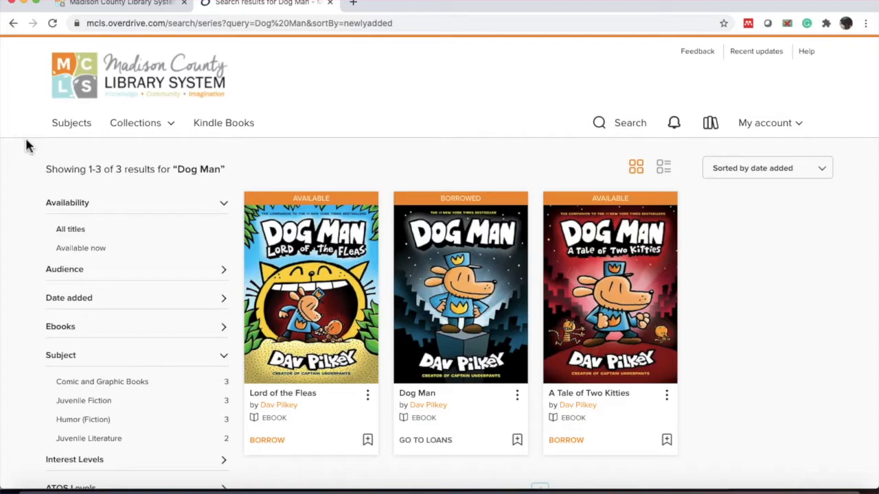
- Check Utopia Avenue's hold details: about 2 weeks' wait, 1 copy, 0 people waiting
click(71, 124)
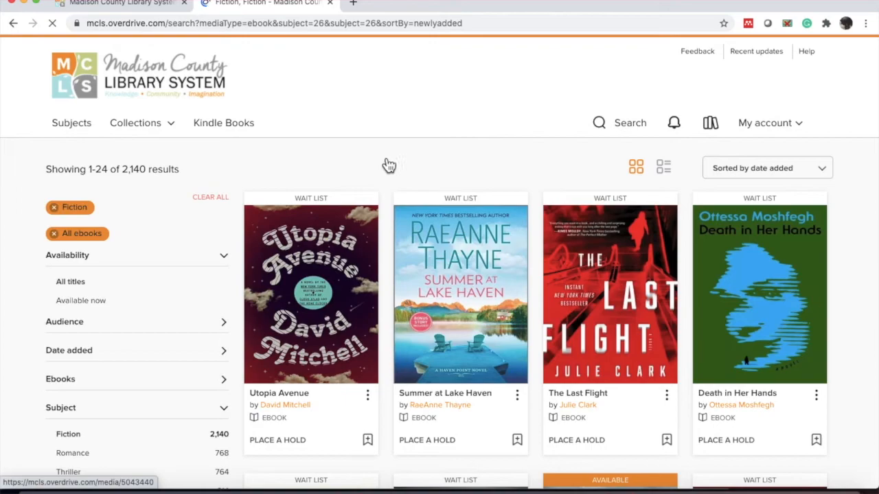
scroll(down, 3)
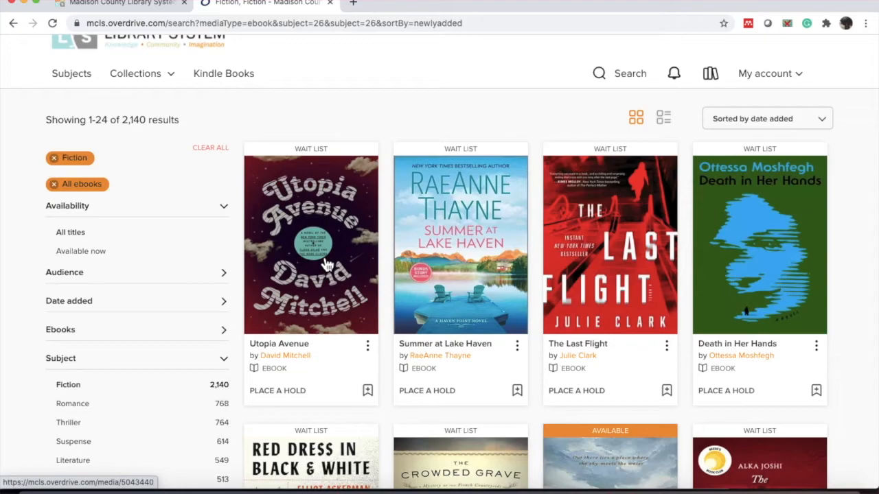
click(310, 244)
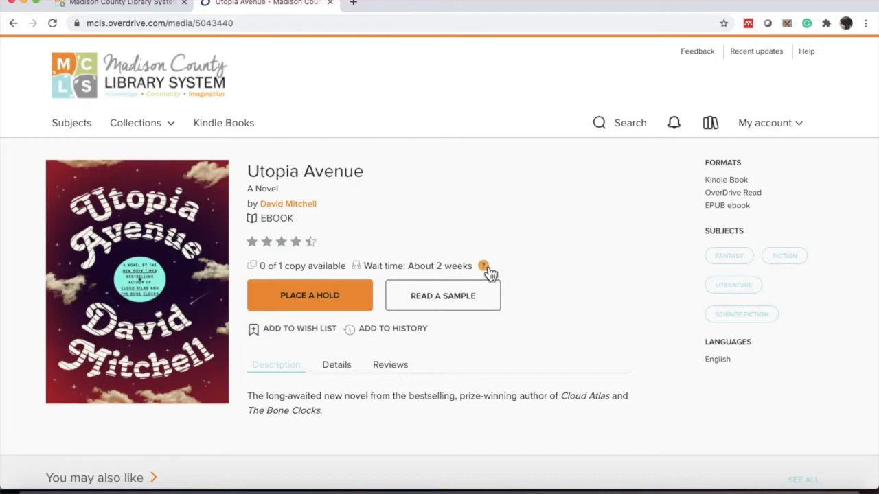
click(483, 267)
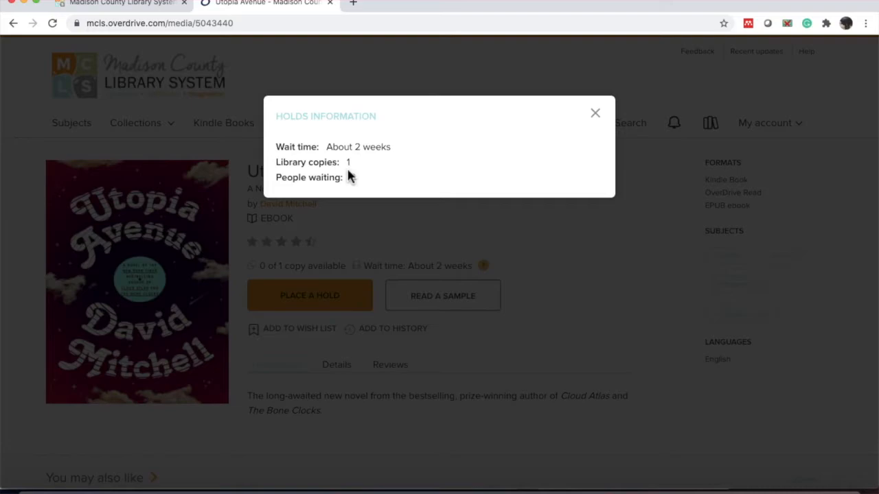
mouse_move(395, 179)
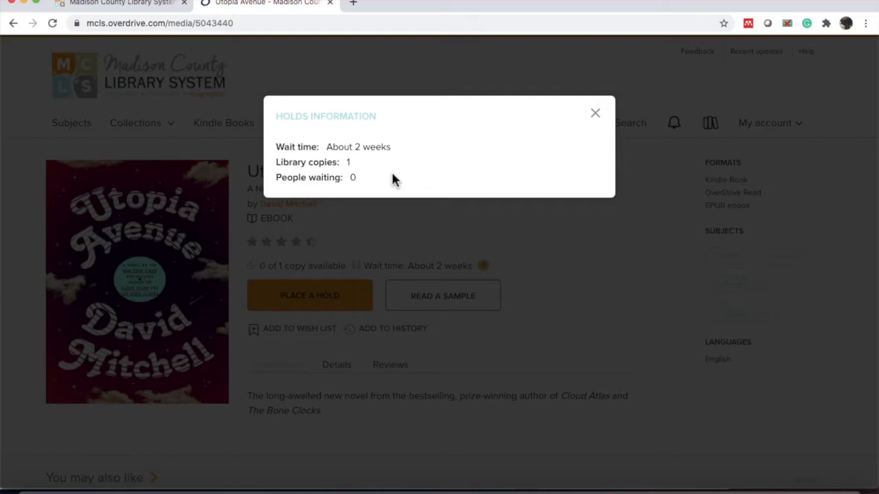
click(14, 22)
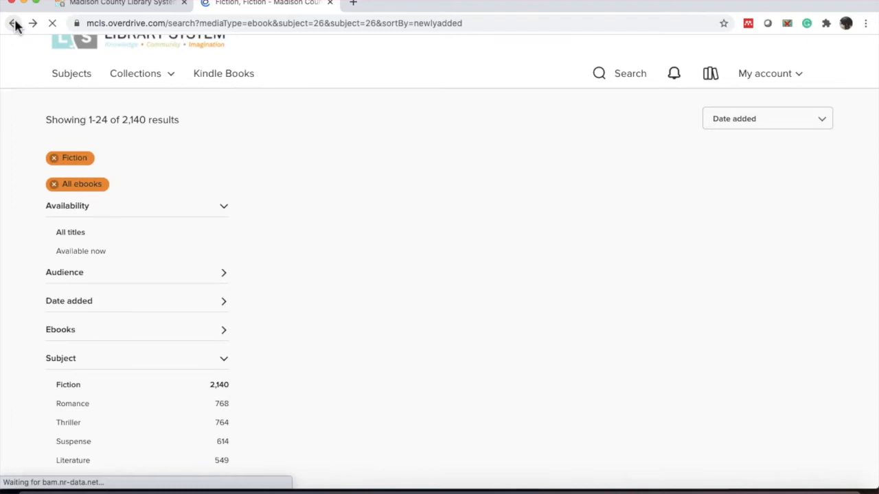
- Check The Last Flight's hold details: at least 6 months' wait, 1 copy, 12 waiting
click(14, 22)
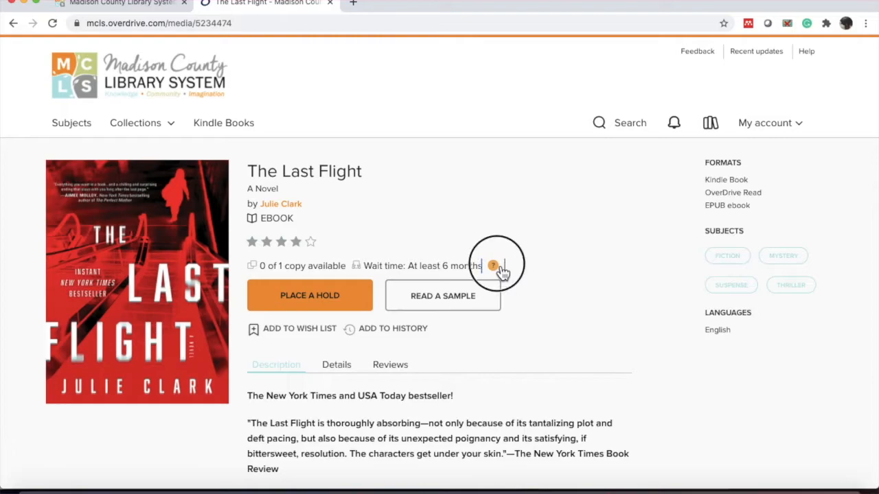
click(493, 266)
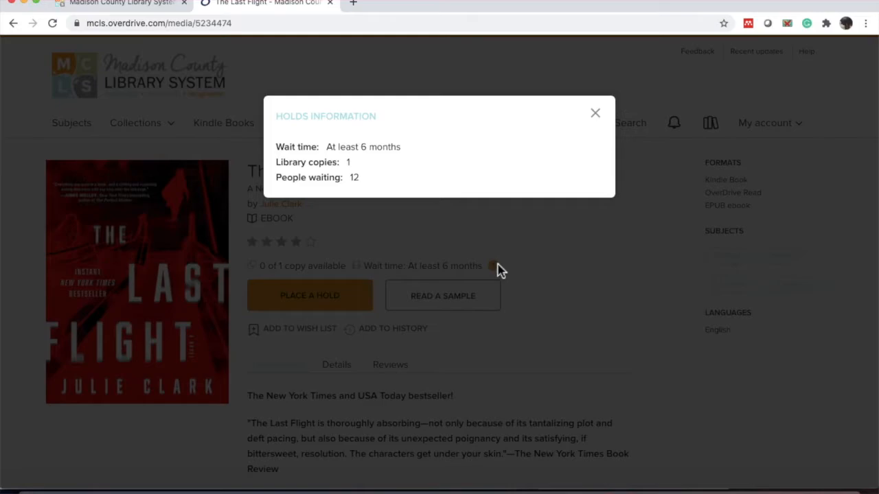
mouse_move(595, 151)
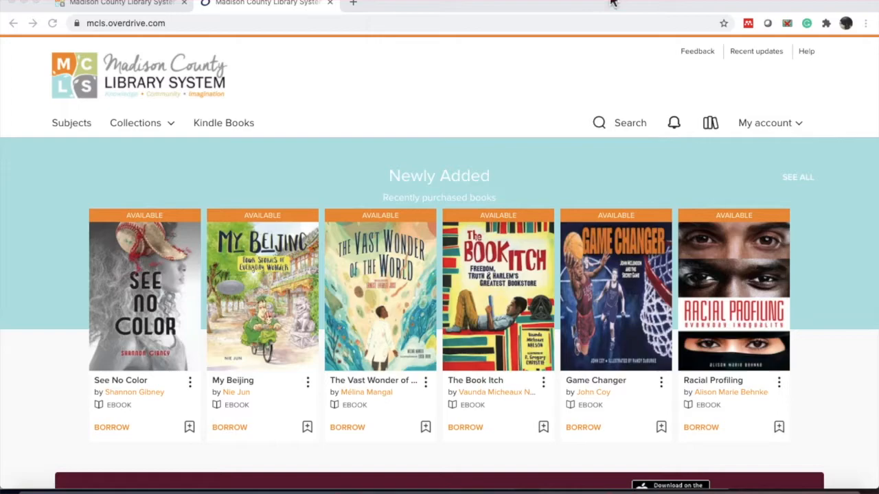
- View the Loans page listing Dog Man, Valentine and I Am Legend, each expiring in 14 days
click(710, 124)
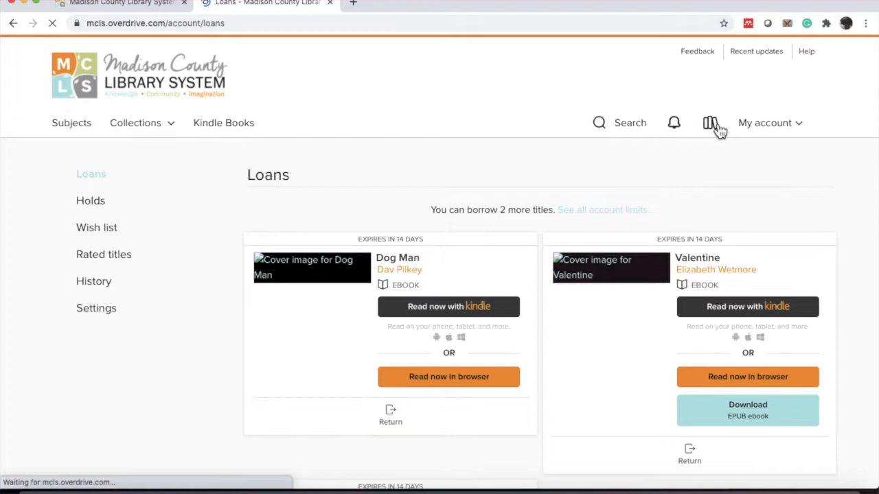
scroll(down, 3)
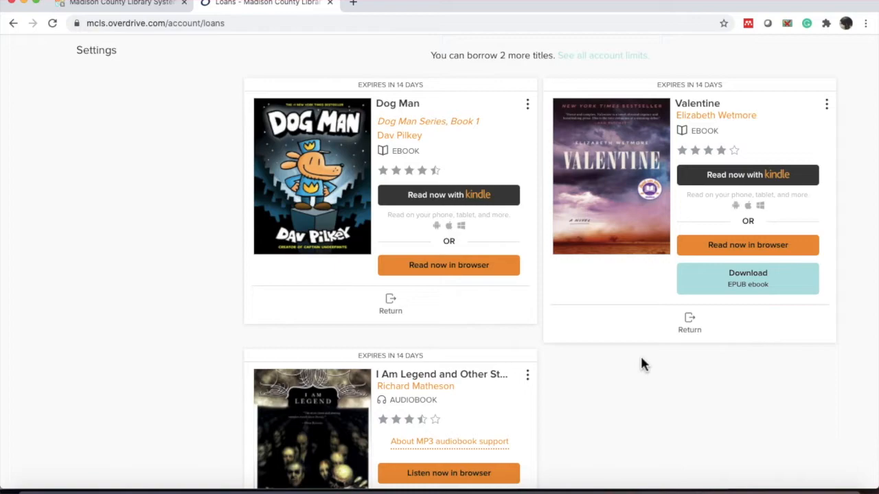
scroll(down, 3)
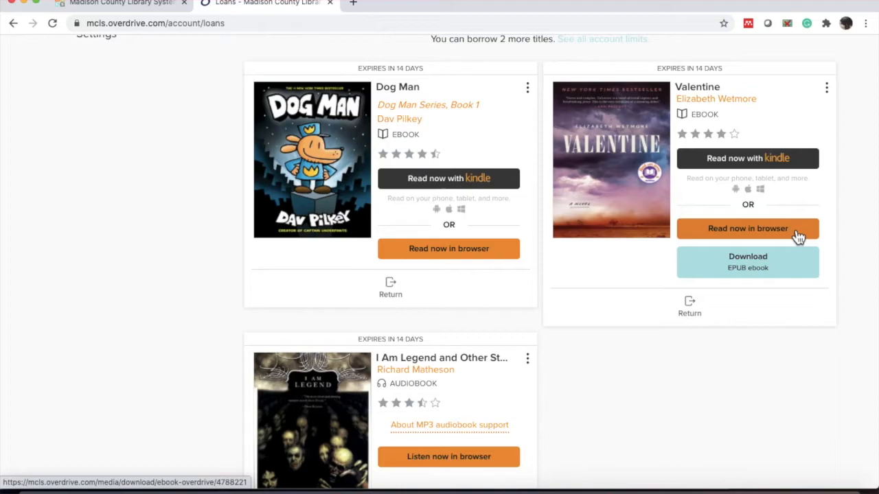
- Open Valentine with 'Read now in browser' into a new OverDrive Read tab
click(747, 228)
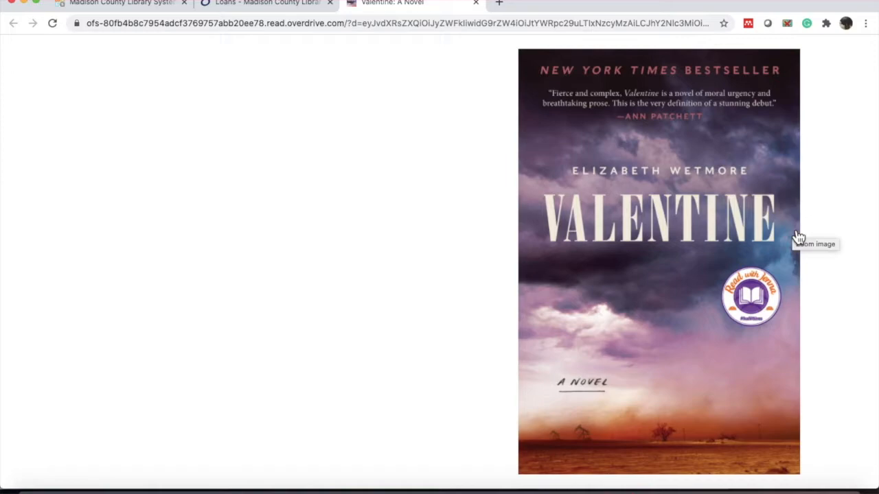
mouse_move(873, 283)
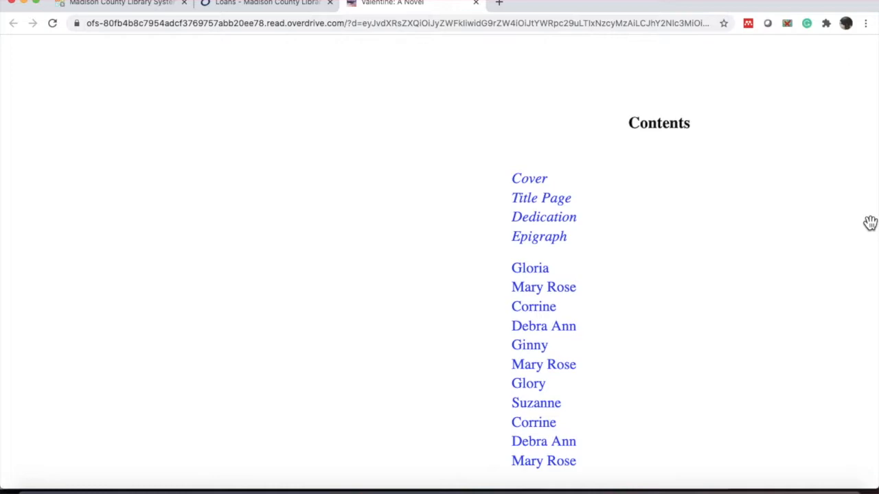
mouse_move(579, 203)
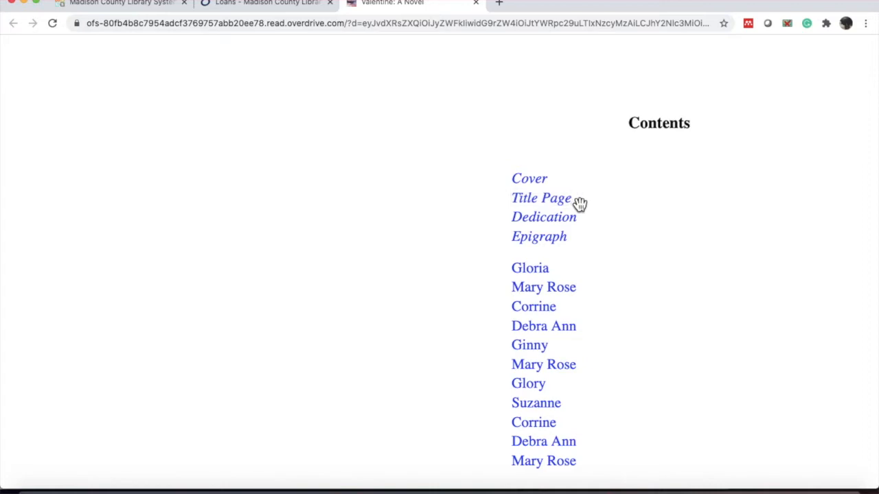
mouse_move(533, 306)
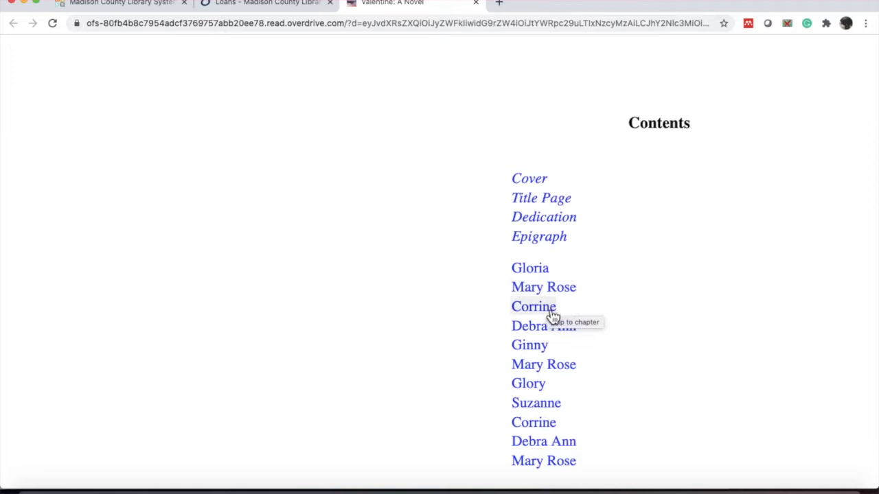
mouse_move(556, 140)
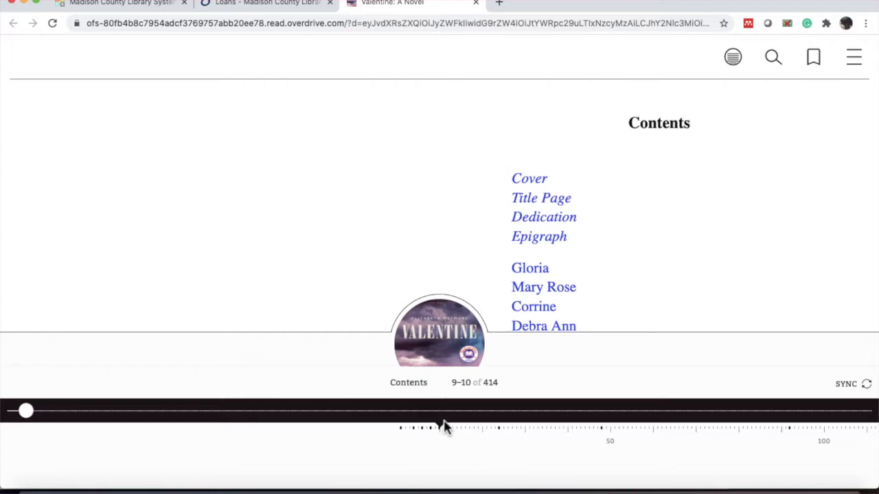
- Skim ahead in Valentine with the timeline slider to a later chapter
drag(25, 410, 55, 411)
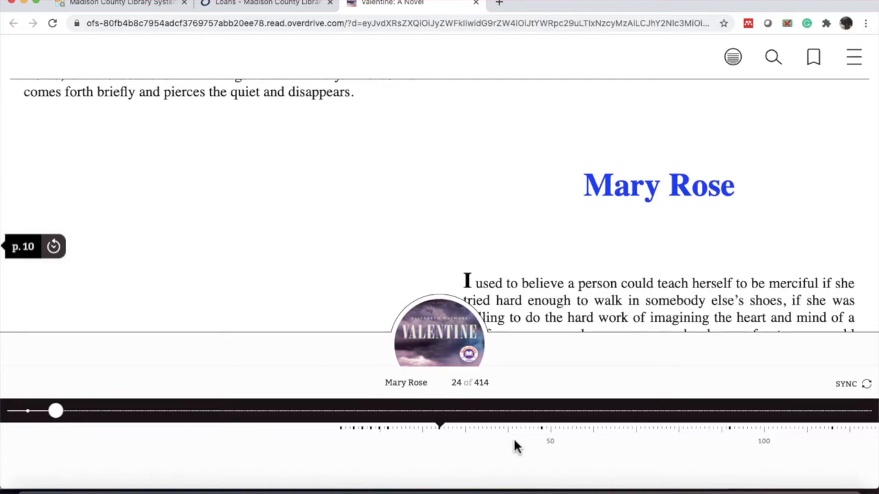
mouse_move(544, 433)
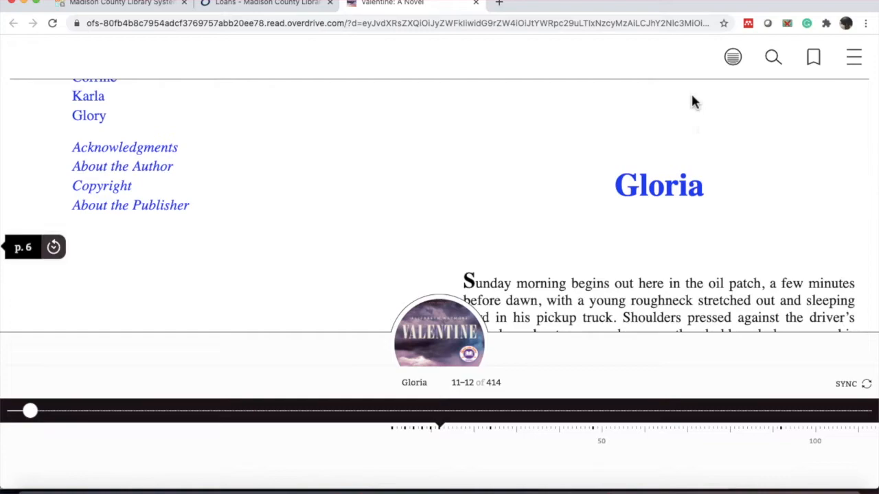
mouse_move(733, 58)
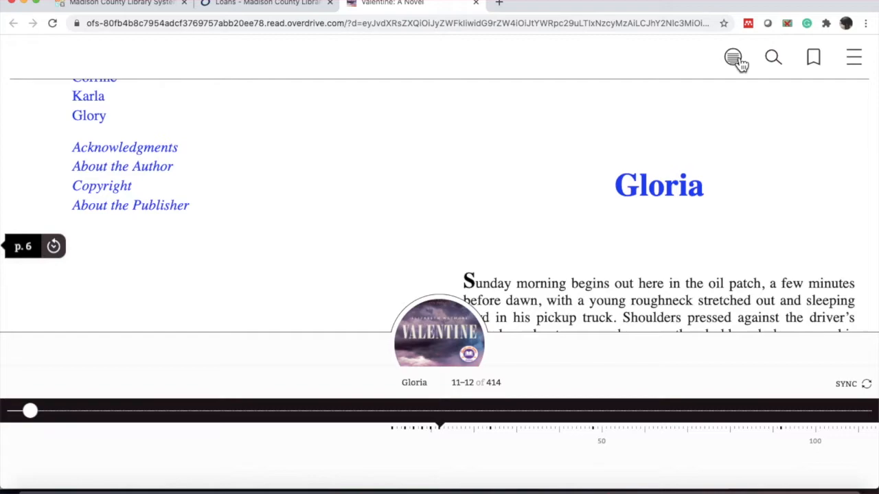
- Cycle the page layouts—single column and others—back to a two-page spread
click(733, 58)
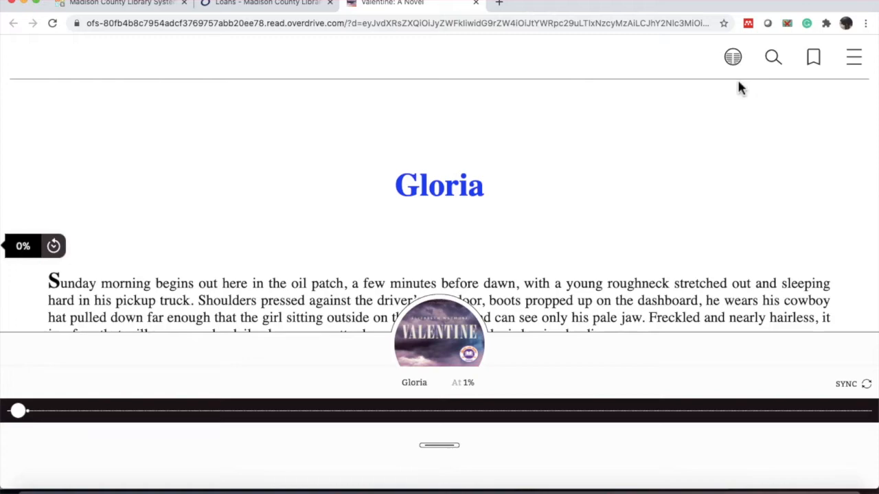
click(732, 58)
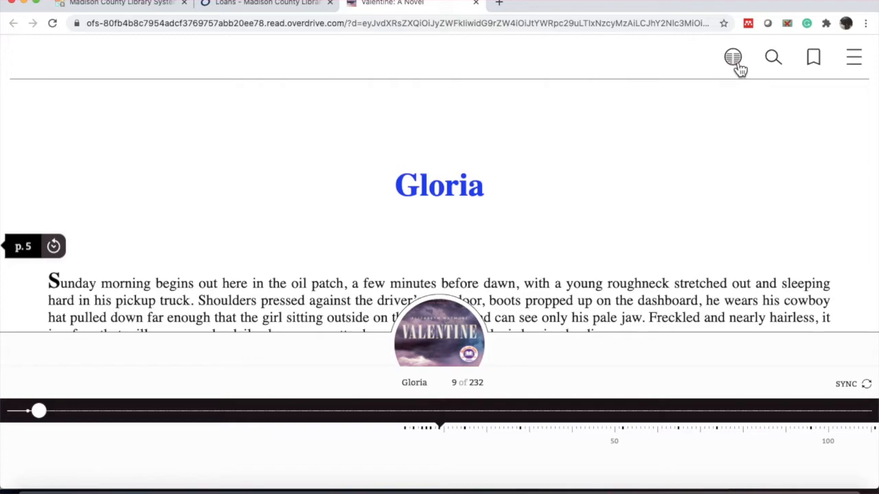
click(733, 58)
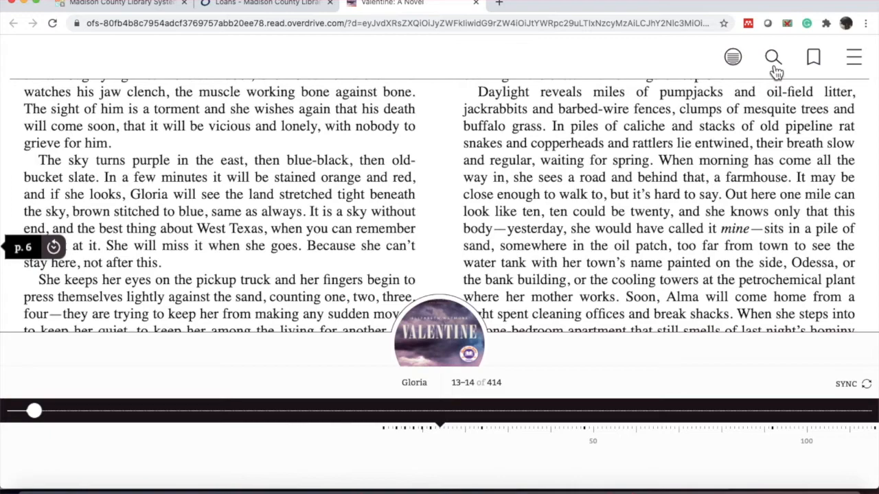
- Search inside Valentine for 'Alma'
click(771, 57)
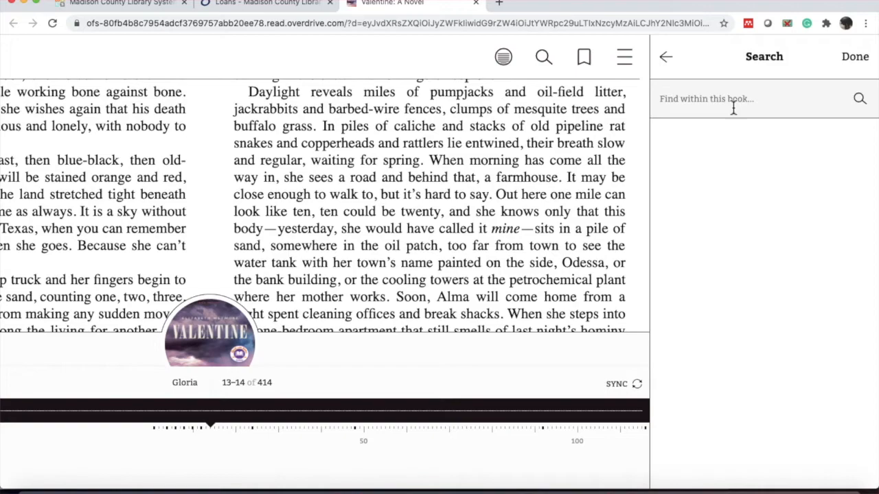
text(Alma)
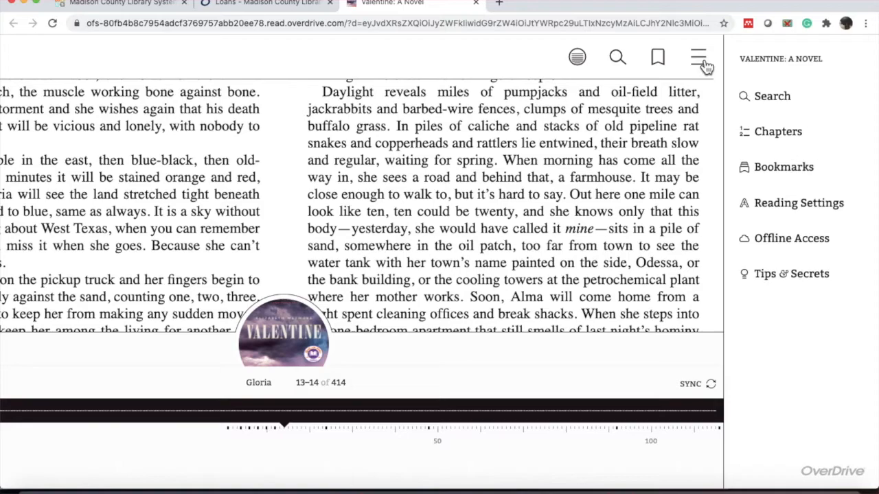
mouse_move(776, 207)
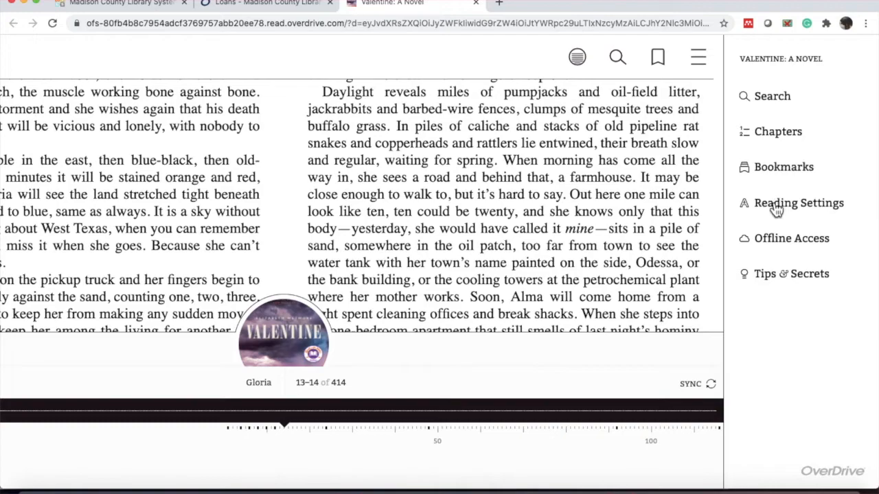
- Set Valentine's reading settings to larger text scale, Sepia lighting and the Legible book design
click(799, 203)
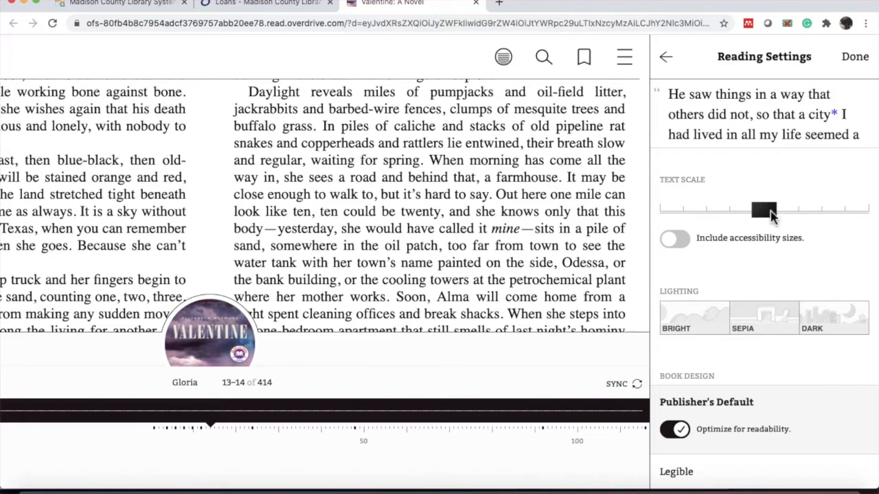
drag(764, 211, 807, 211)
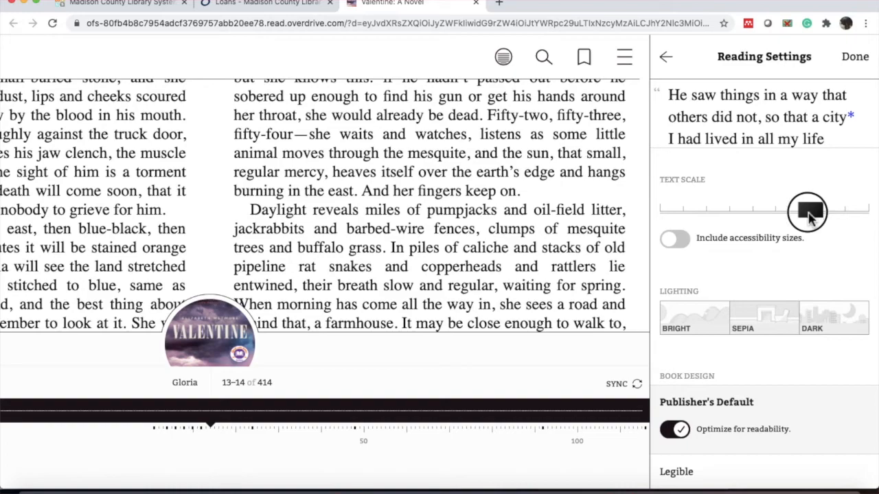
click(763, 317)
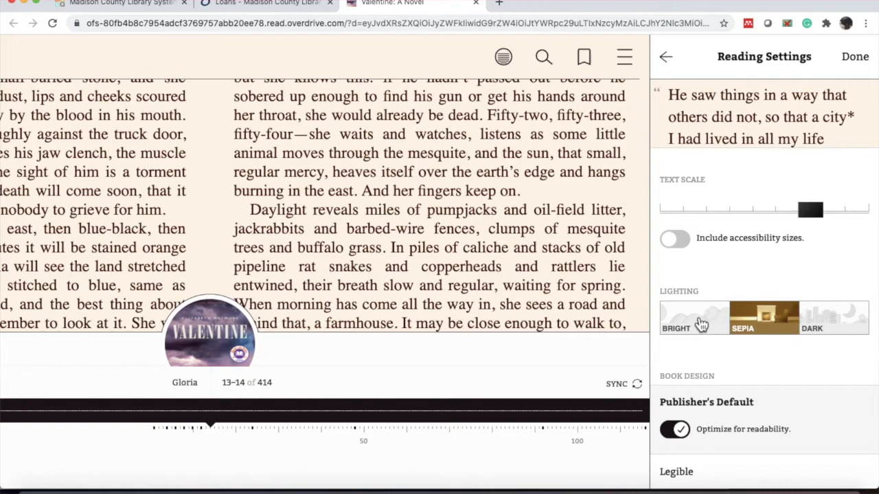
scroll(down, 3)
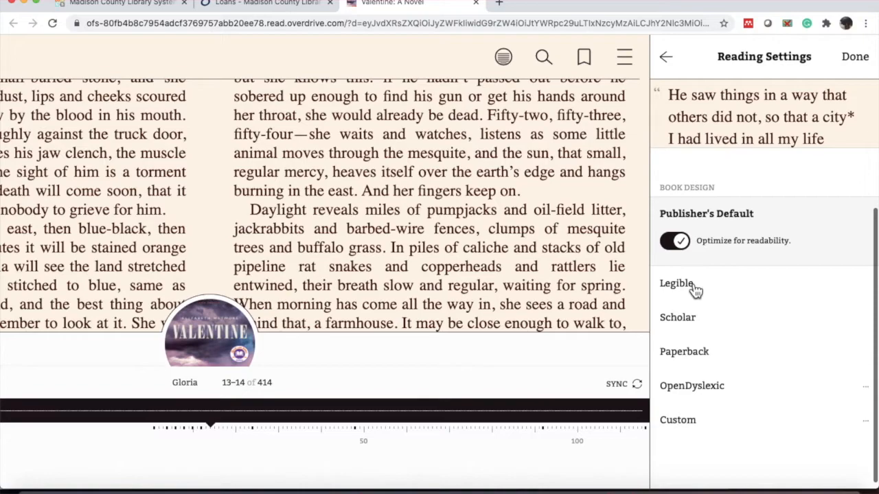
click(676, 283)
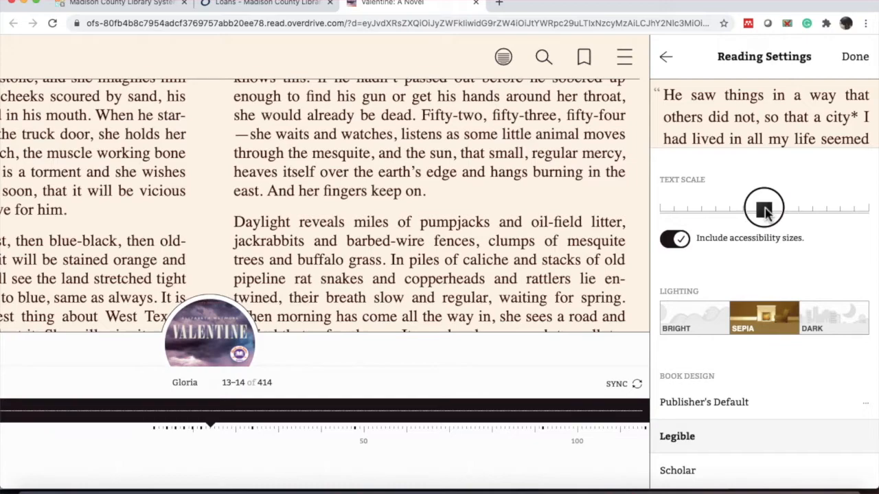
click(855, 56)
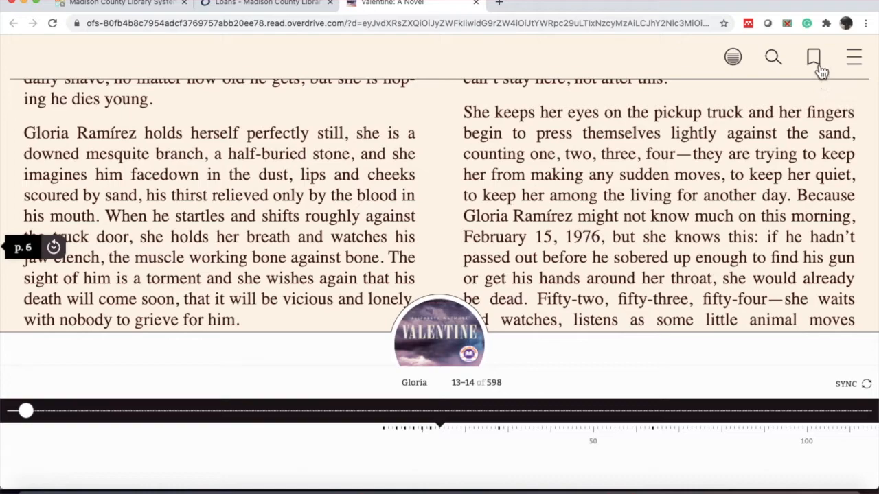
- Bookmark Valentine's current Gloria chapter page, pages 13–14 of 598
click(813, 58)
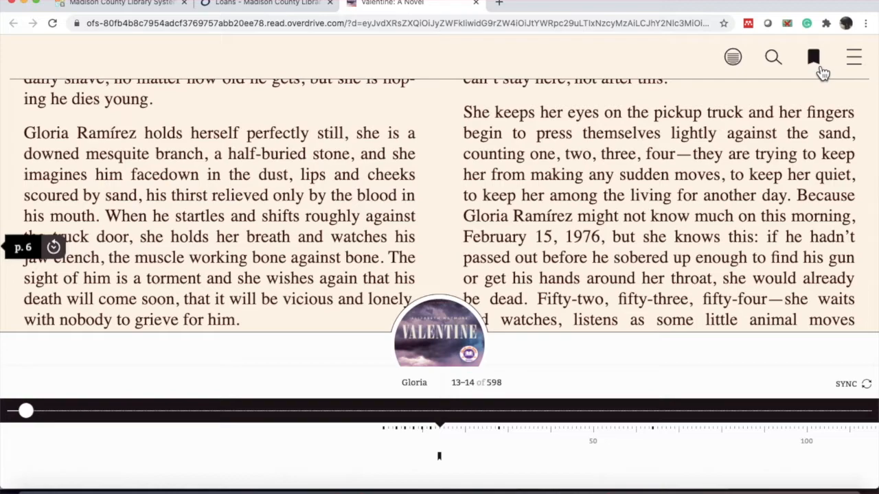
mouse_move(632, 284)
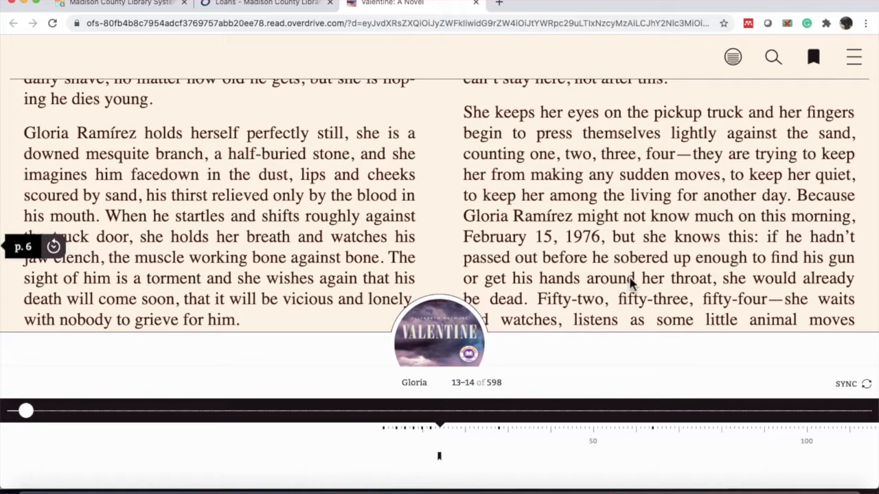
mouse_move(475, 474)
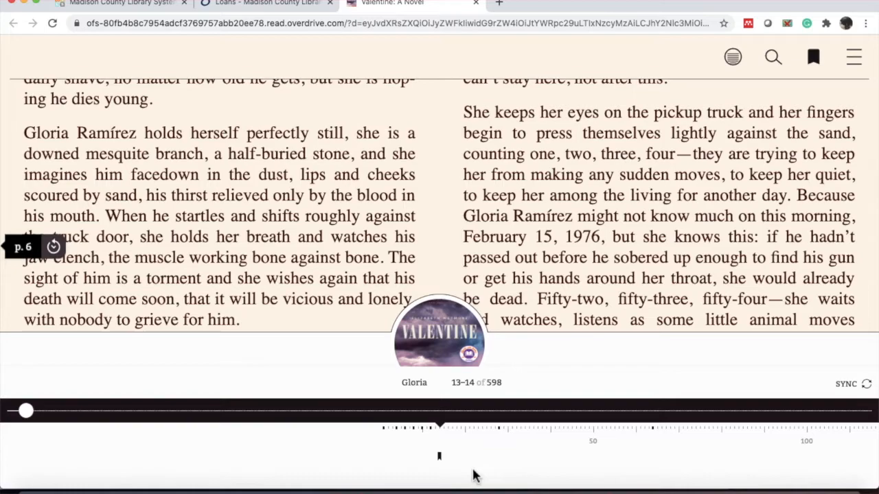
mouse_move(445, 469)
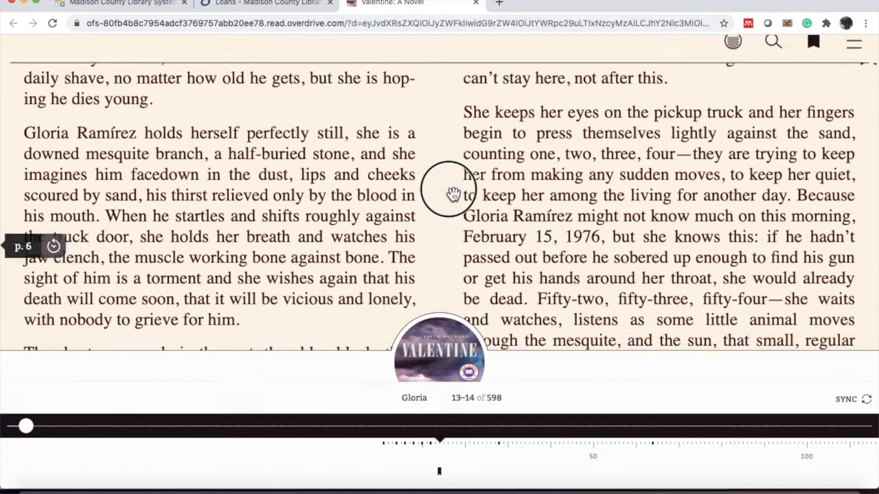
- Close the Valentine reader tab to return to the Loans page
click(475, 3)
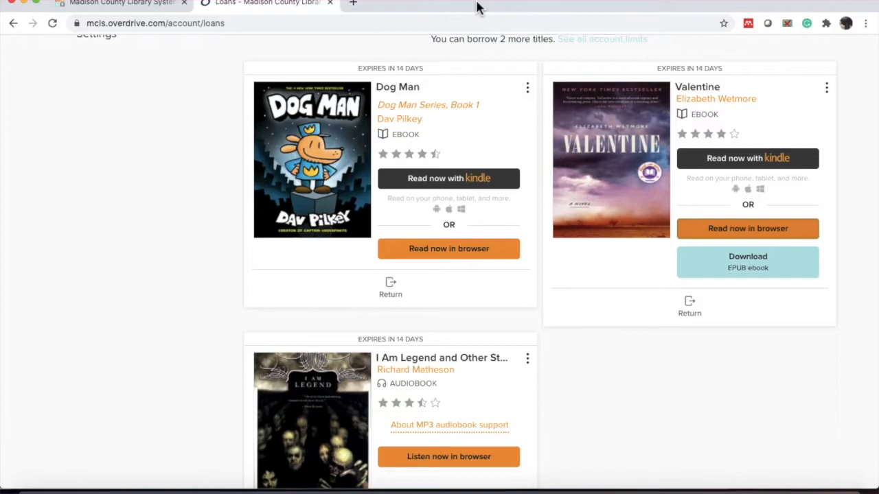
scroll(up, 3)
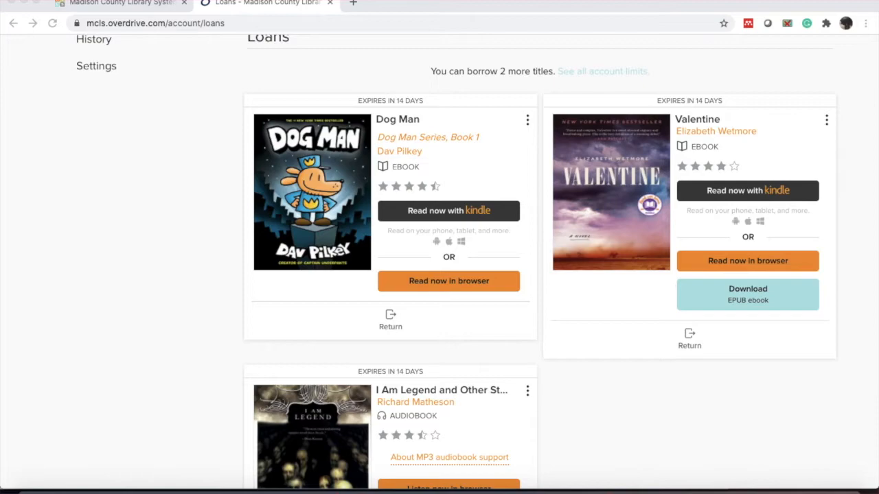
mouse_move(448, 296)
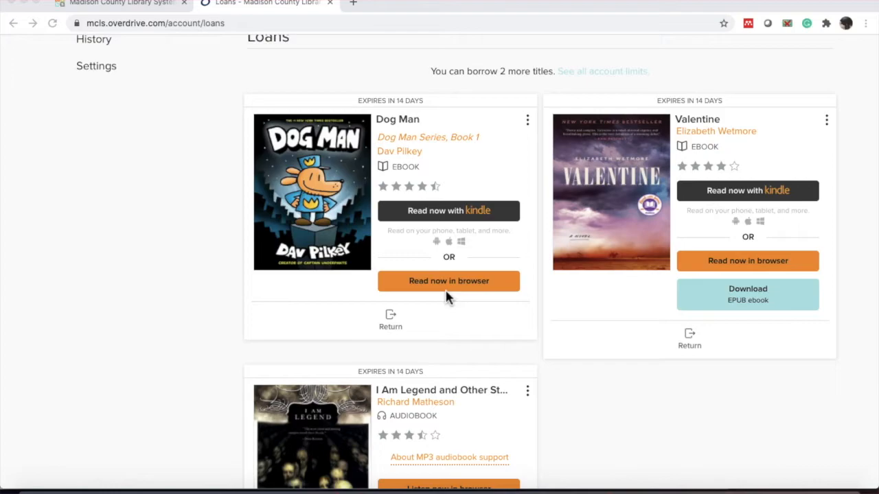
- Read Dog Man now in the browser, opening it at the Behind the Scenes foreword
click(447, 280)
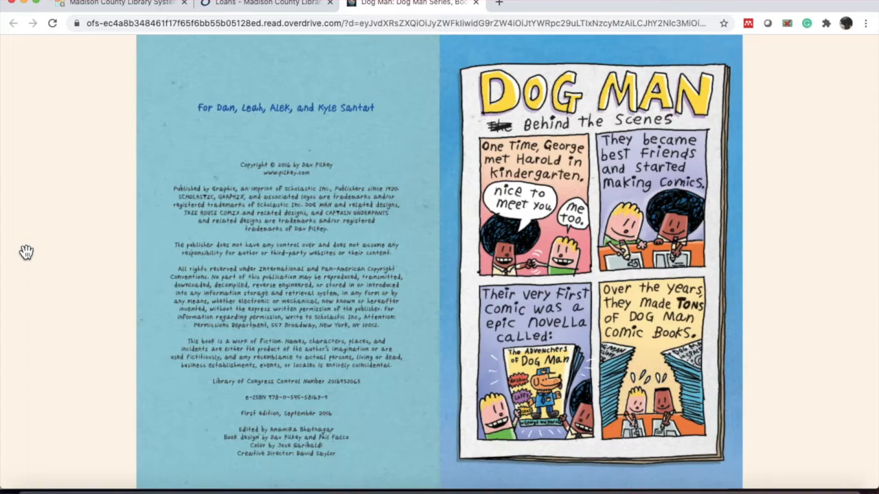
mouse_move(442, 245)
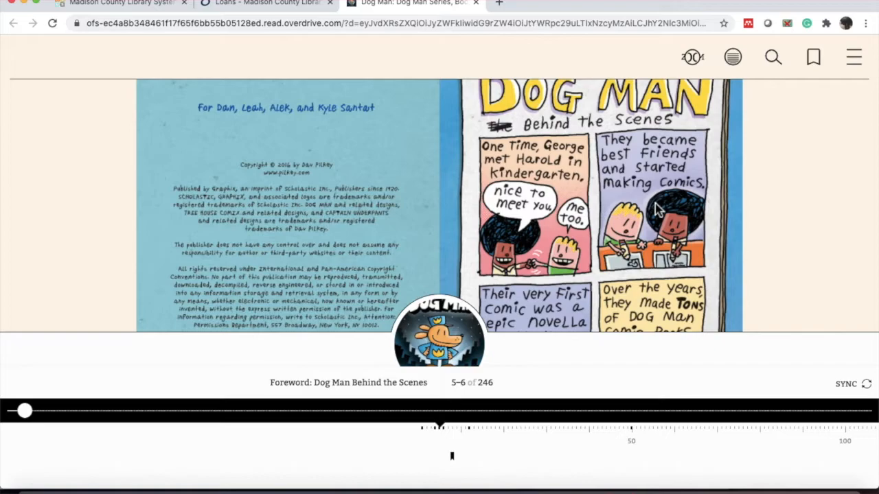
mouse_move(692, 58)
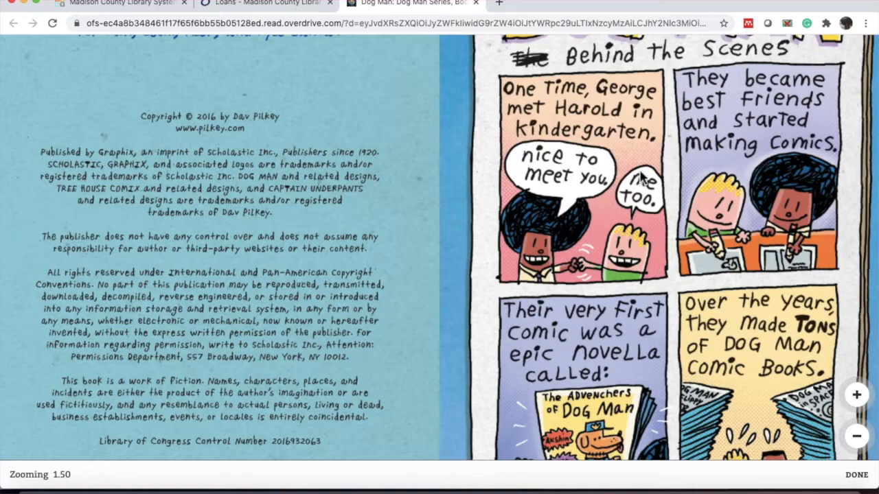
mouse_move(563, 209)
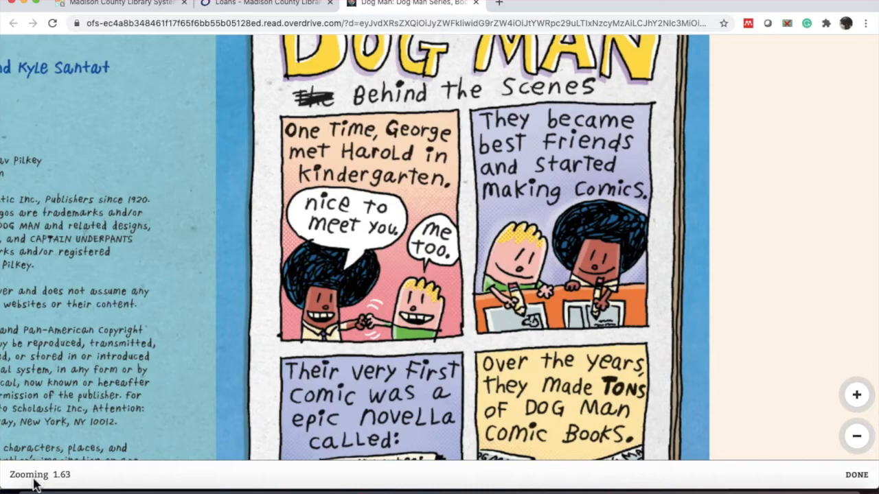
mouse_move(693, 418)
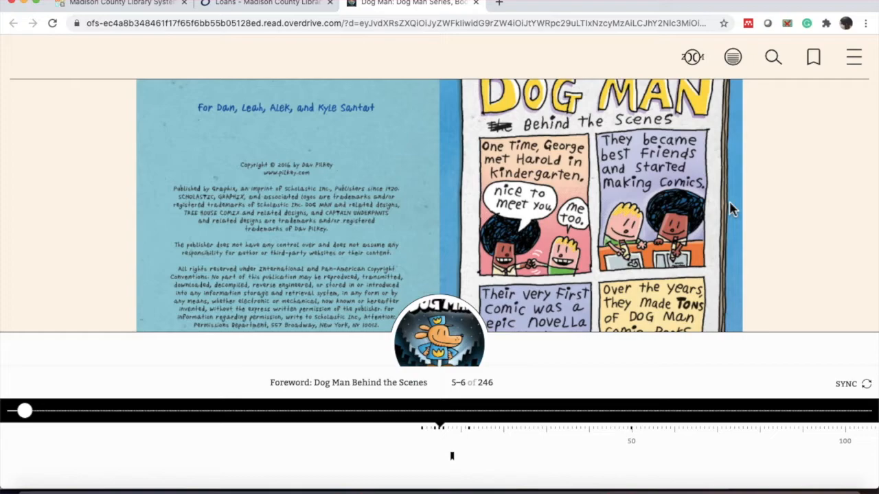
- Review Dog Man's reading settings, where text scale is unavailable, then leave the reader
click(854, 58)
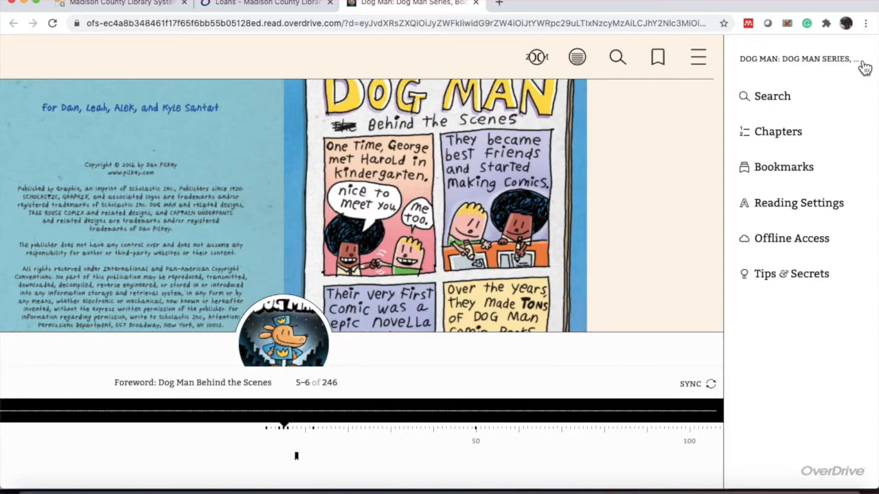
click(799, 203)
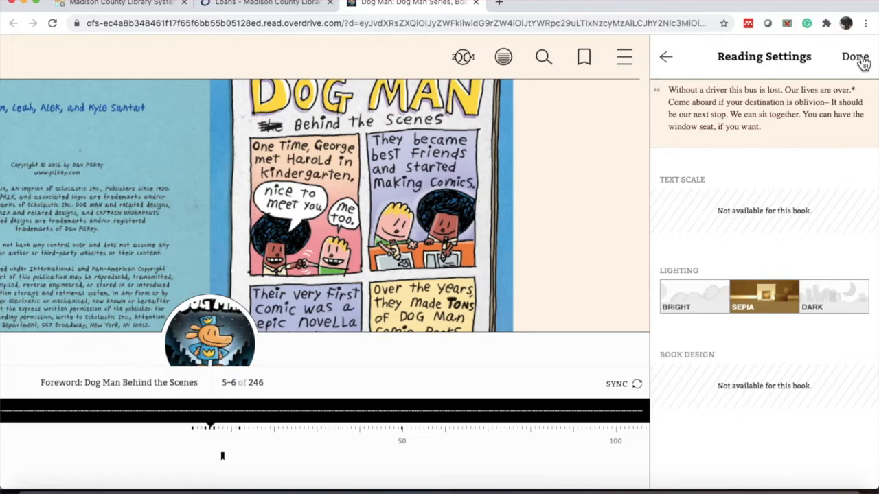
click(854, 57)
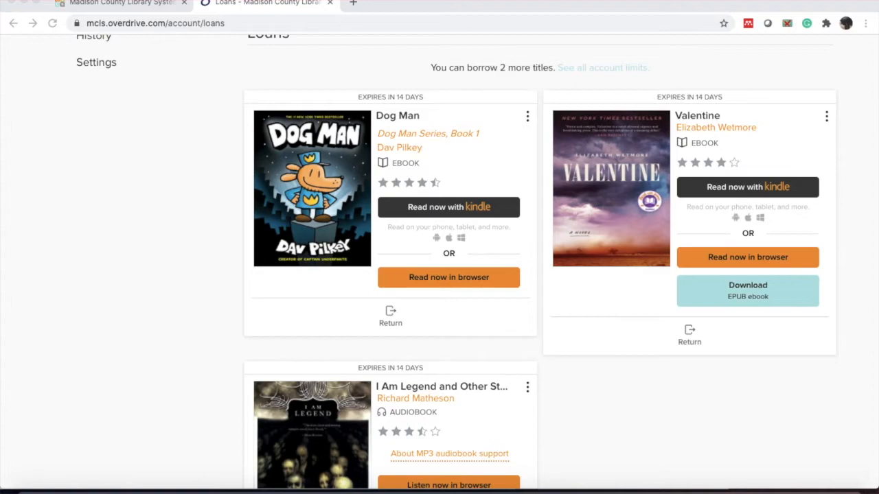
- Scroll the Loans page down to the I Am Legend audiobook card expiring in 14 days
scroll(down, 3)
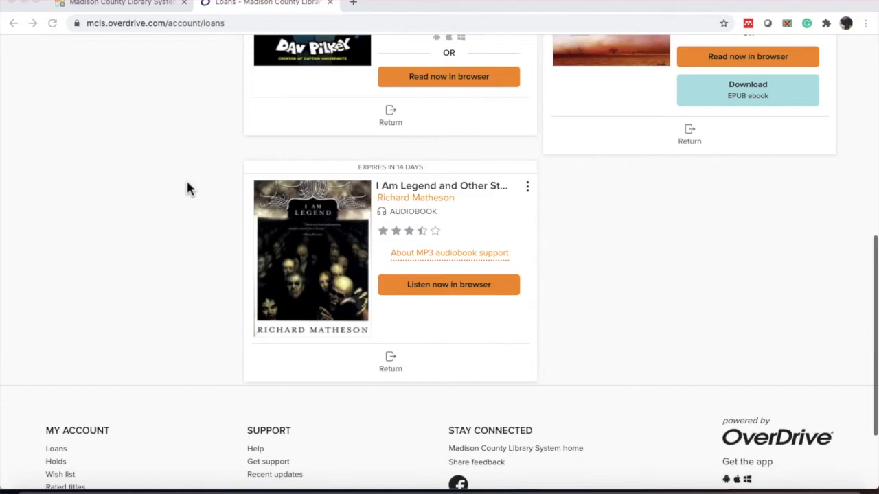
mouse_move(486, 206)
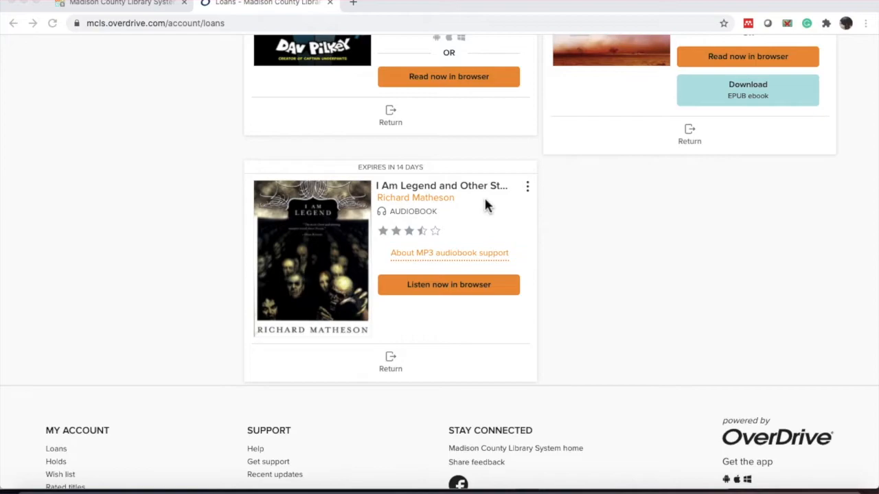
mouse_move(448, 284)
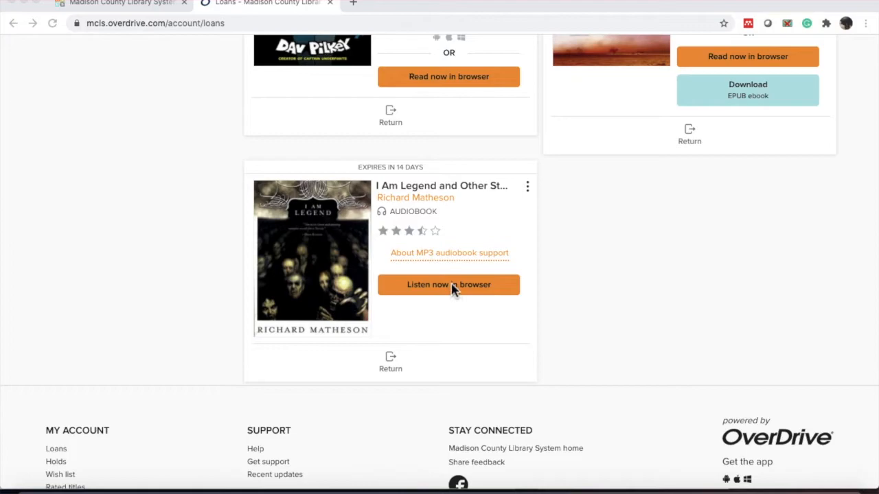
- Listen to I Am Legend in the browser player, play Part 1: Chapter 1 briefly, then pause
click(447, 284)
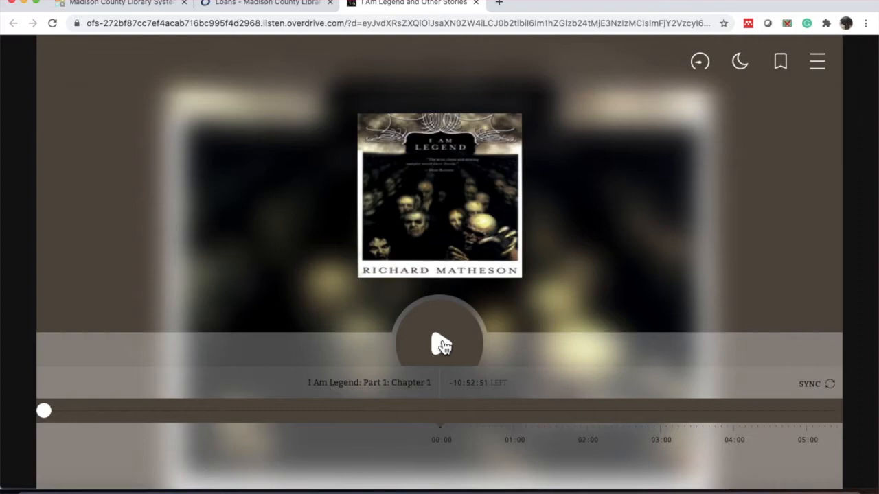
click(439, 344)
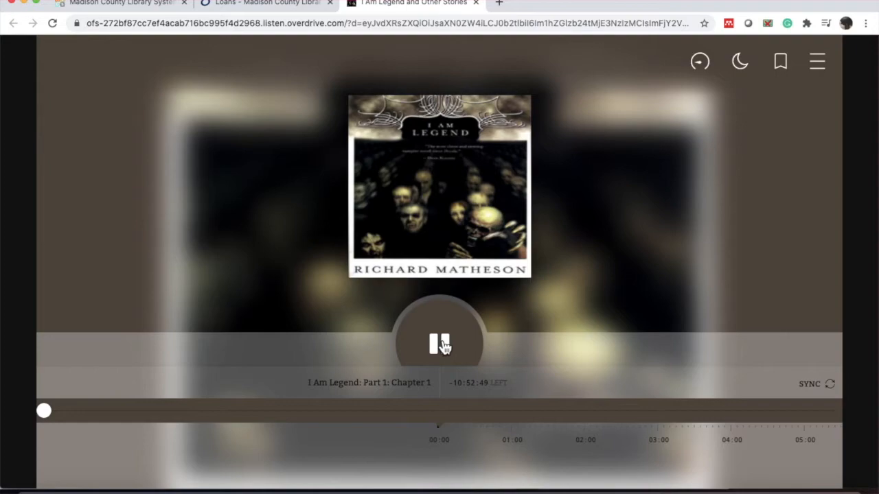
click(439, 343)
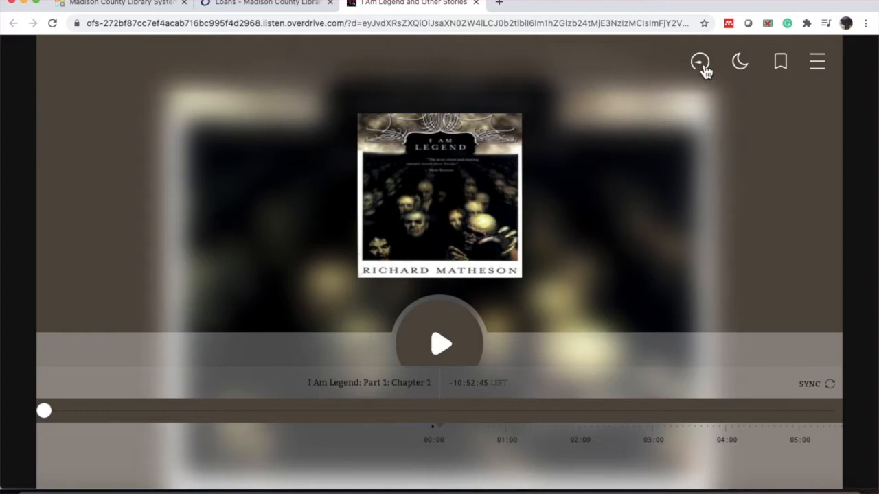
click(700, 60)
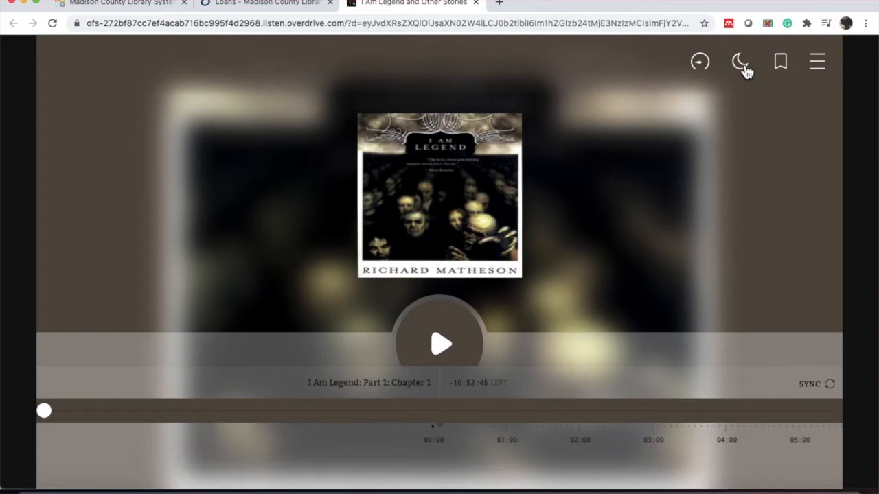
mouse_move(782, 113)
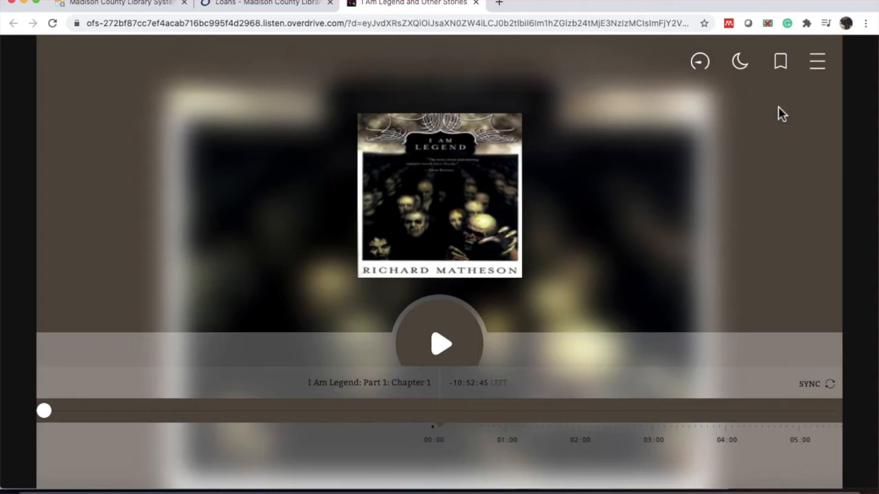
mouse_move(780, 69)
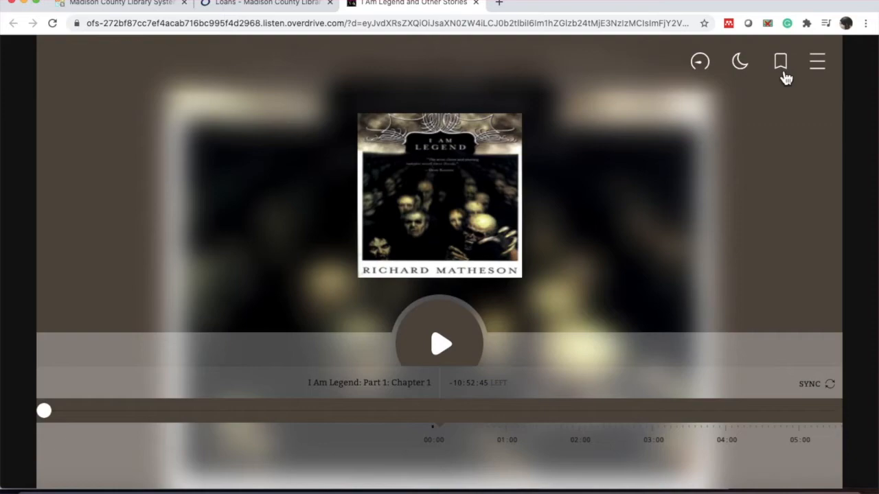
mouse_move(632, 453)
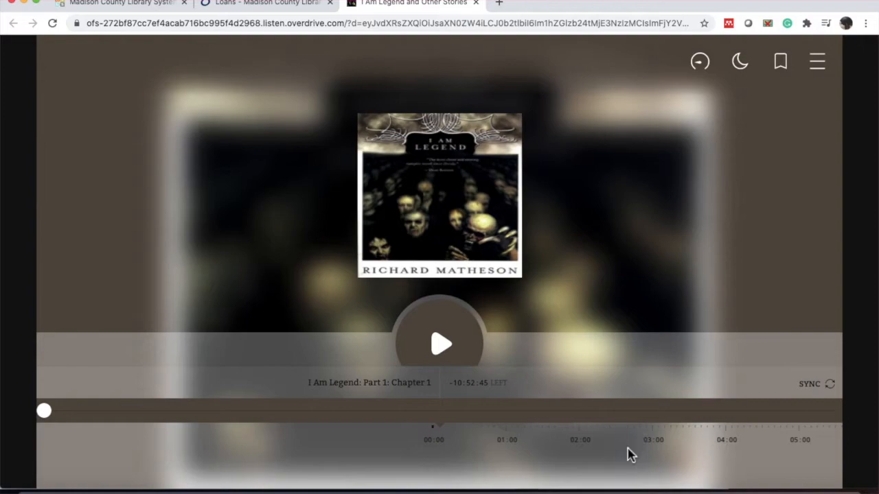
- Bookmark I Am Legend at 00:06 in Part 1: Chapter 1 and dismiss the note panel
click(780, 60)
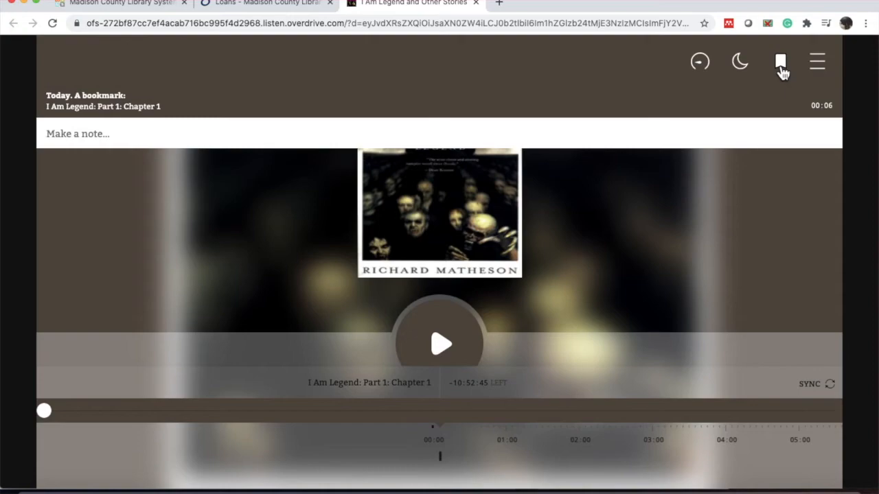
click(780, 61)
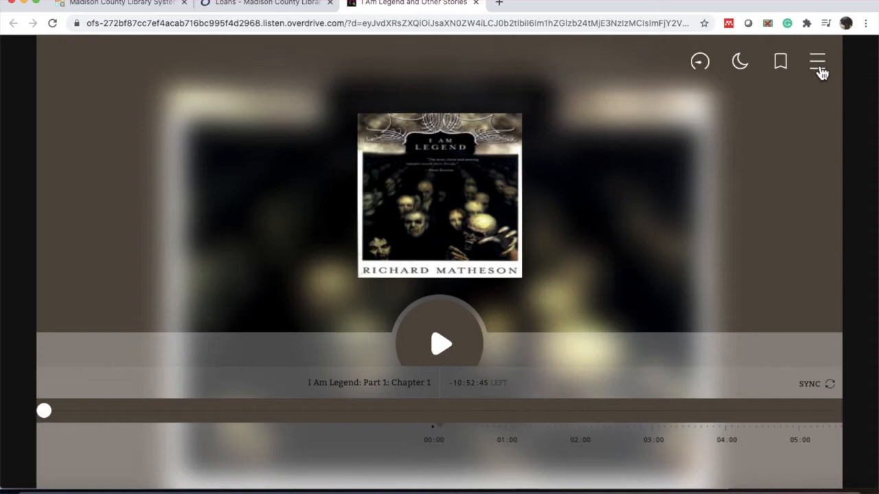
- Browse the I Am Legend chapter list up and down, then close it
click(817, 61)
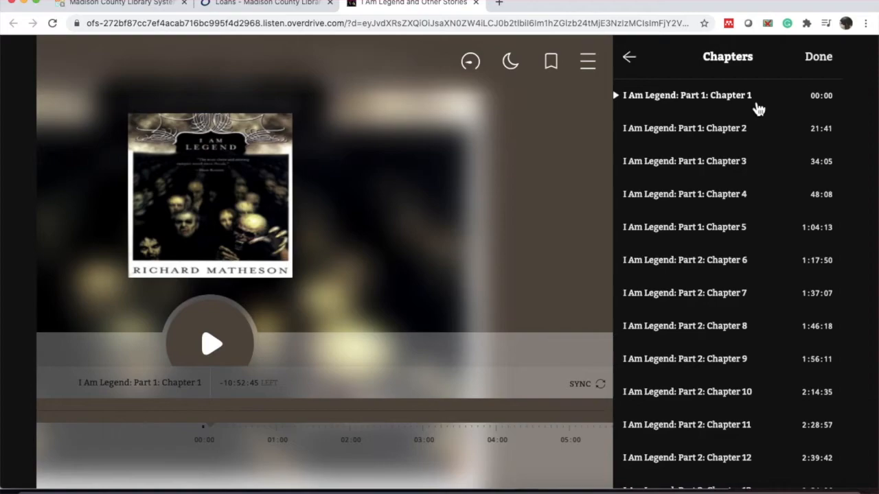
scroll(down, 3)
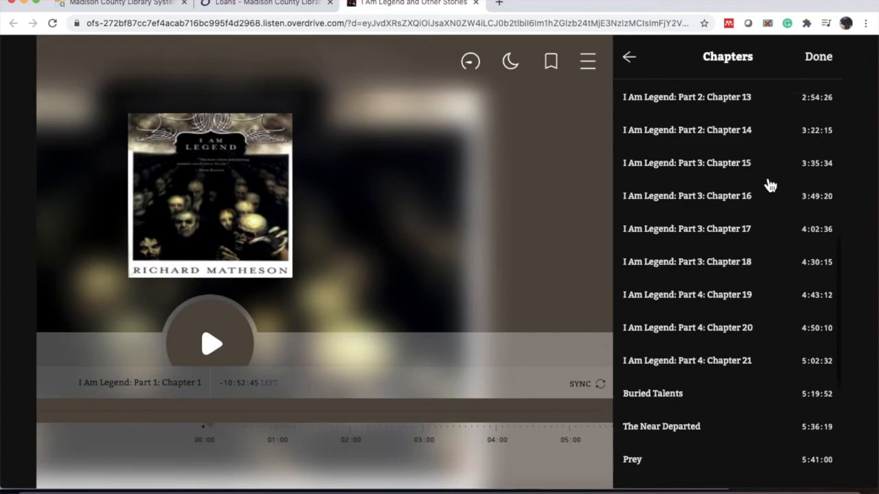
scroll(up, 3)
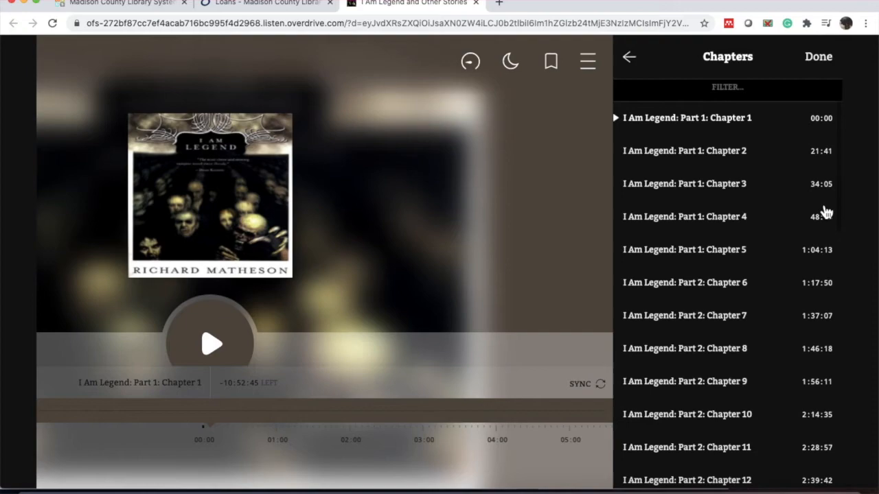
mouse_move(799, 173)
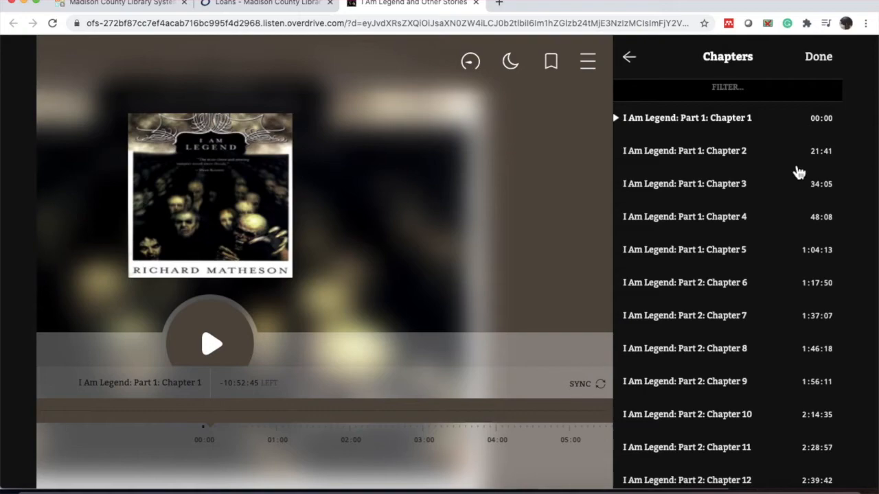
mouse_move(771, 143)
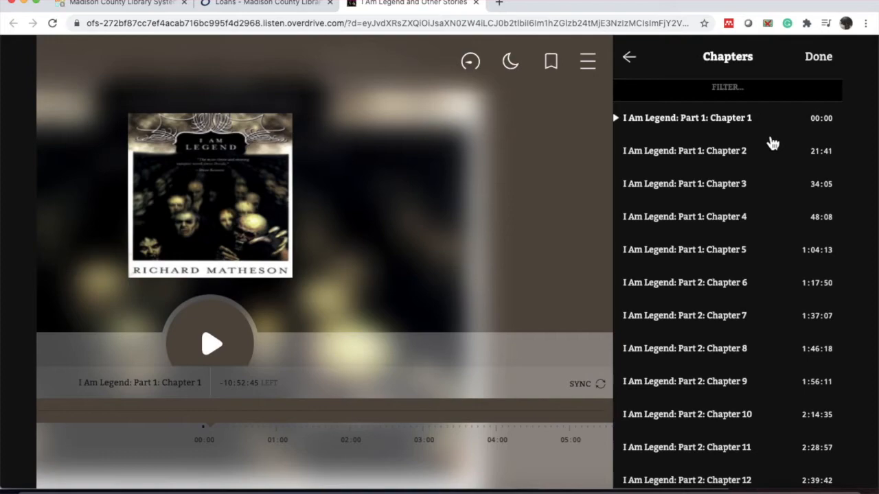
mouse_move(826, 168)
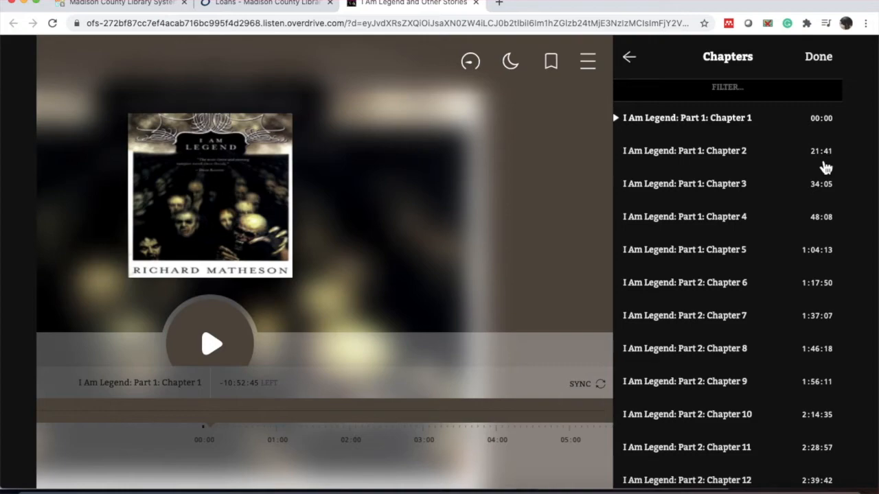
mouse_move(786, 150)
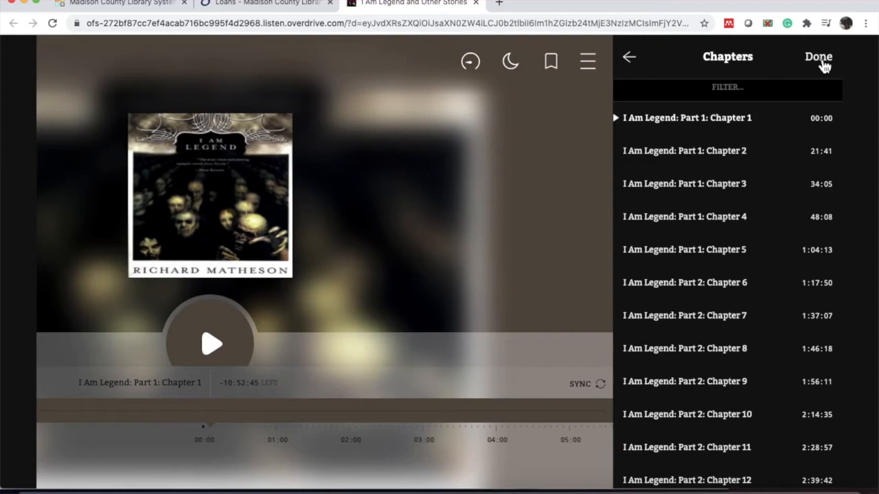
click(818, 56)
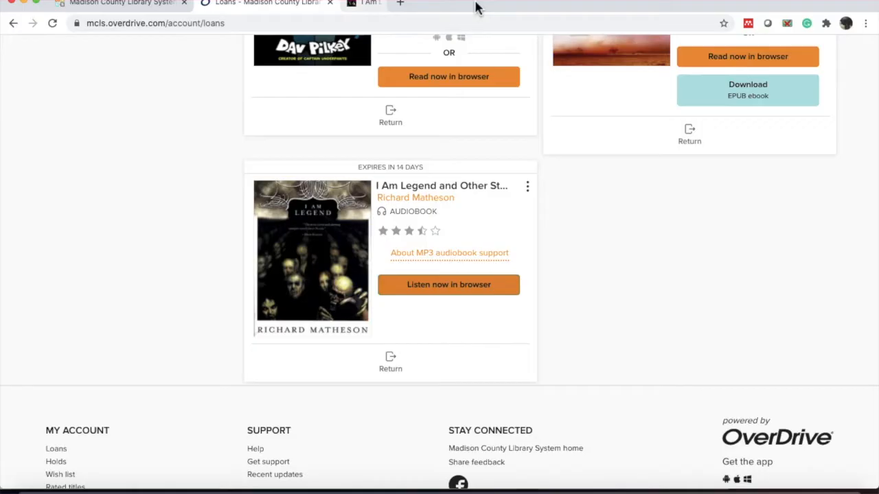
- Close the audiobook player and start returning Dog Man, bringing up the return confirmation
click(392, 3)
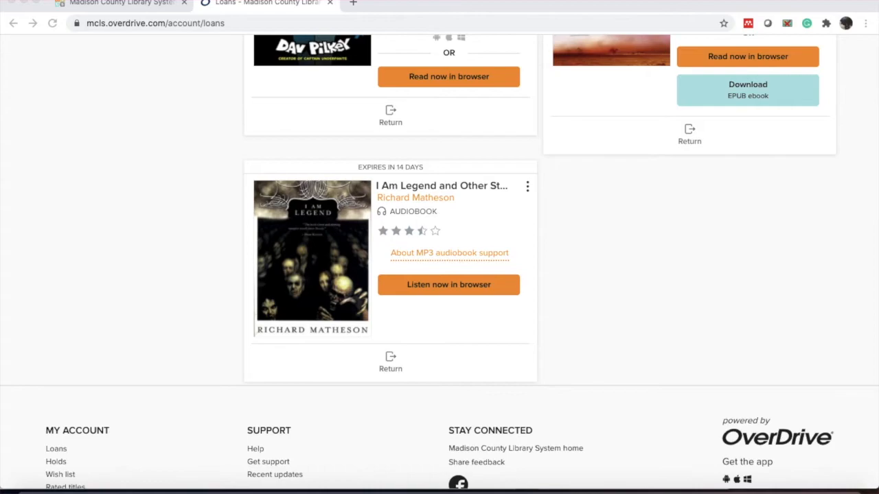
mouse_move(678, 209)
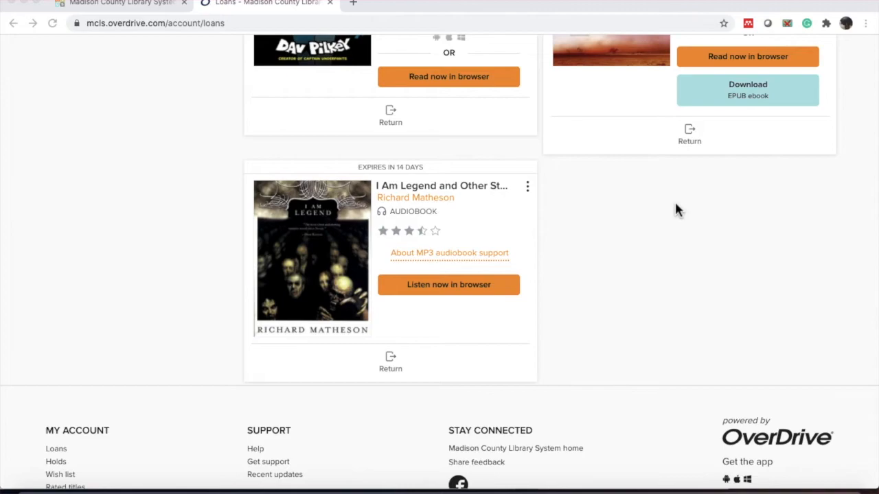
scroll(up, 3)
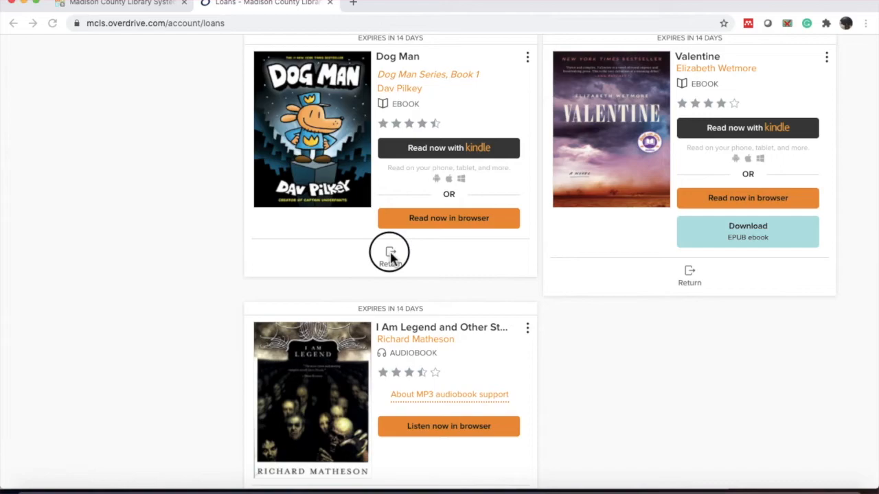
click(390, 258)
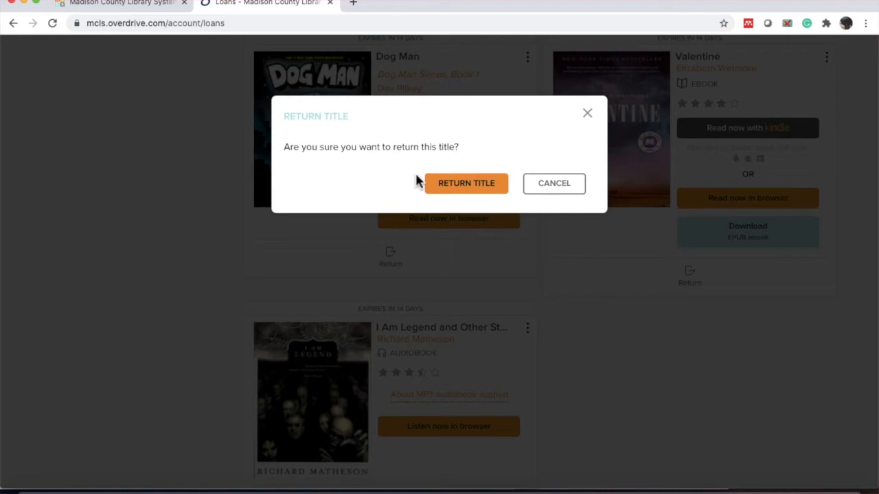